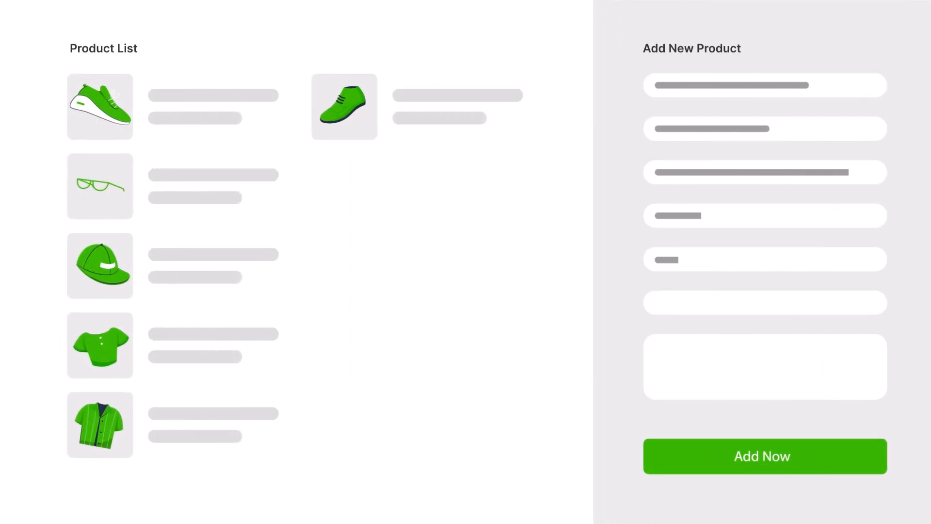
Add the t-shirt, the handbag and a further product via Add Now in the new product form.
click(765, 456)
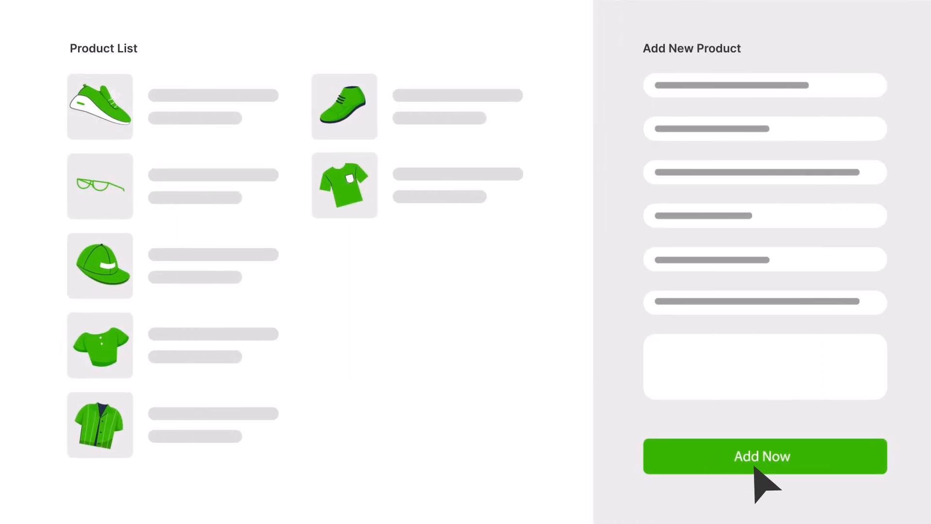
click(763, 456)
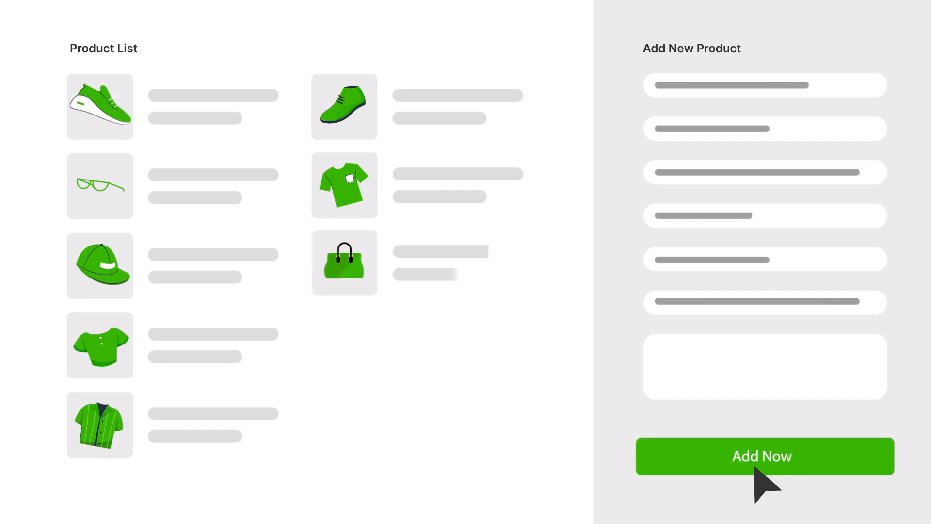
click(762, 456)
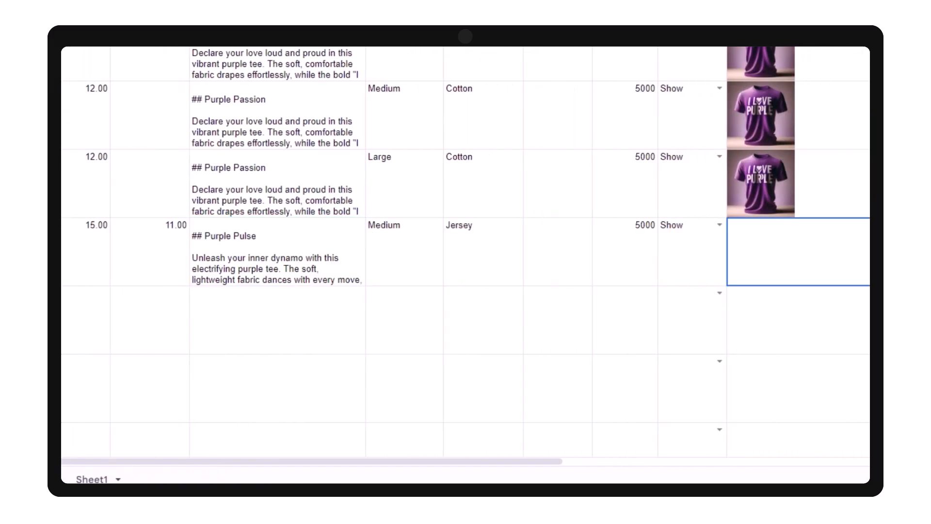
Scroll to the Purple Pulse row and view its live Purple Power T-shirt page at $11.00.
scroll(right, 3)
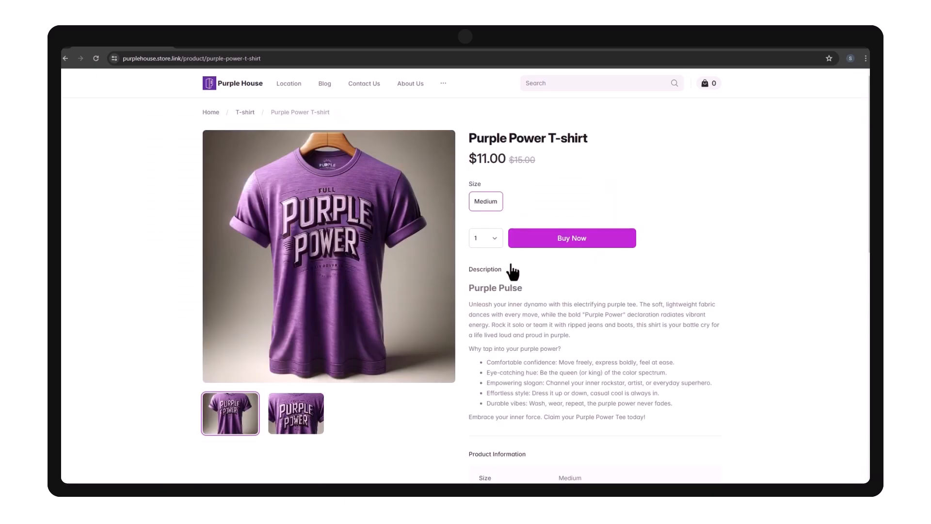
click(571, 237)
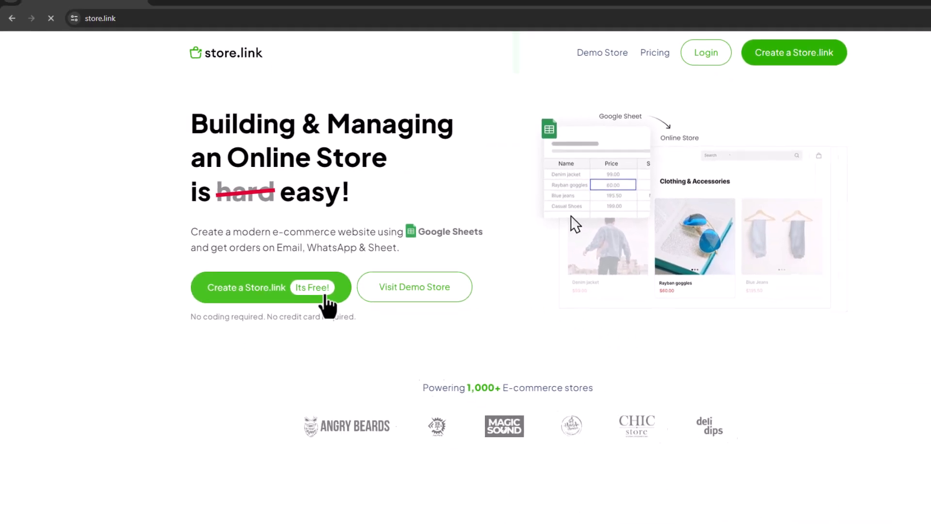
Create a Store.link with Google sign-in, granting all Drive, Sheets and offline permissions.
click(271, 287)
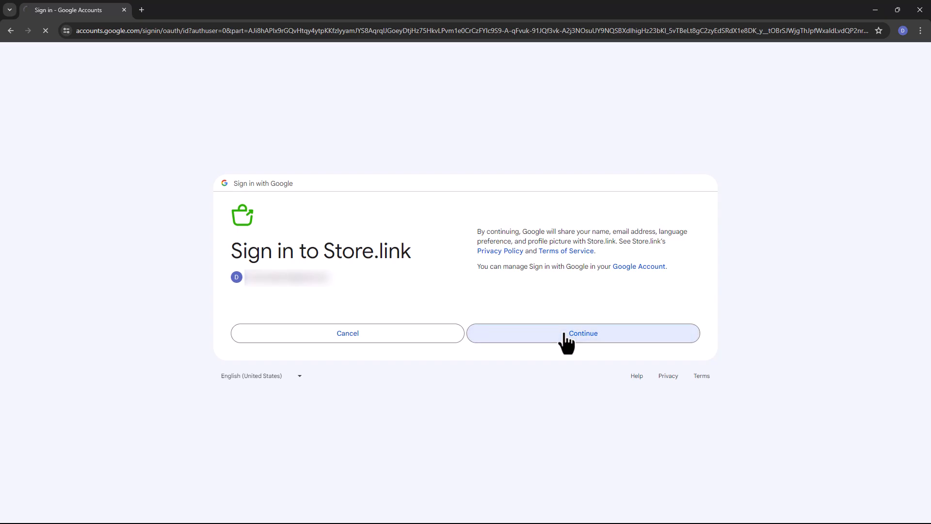
click(581, 333)
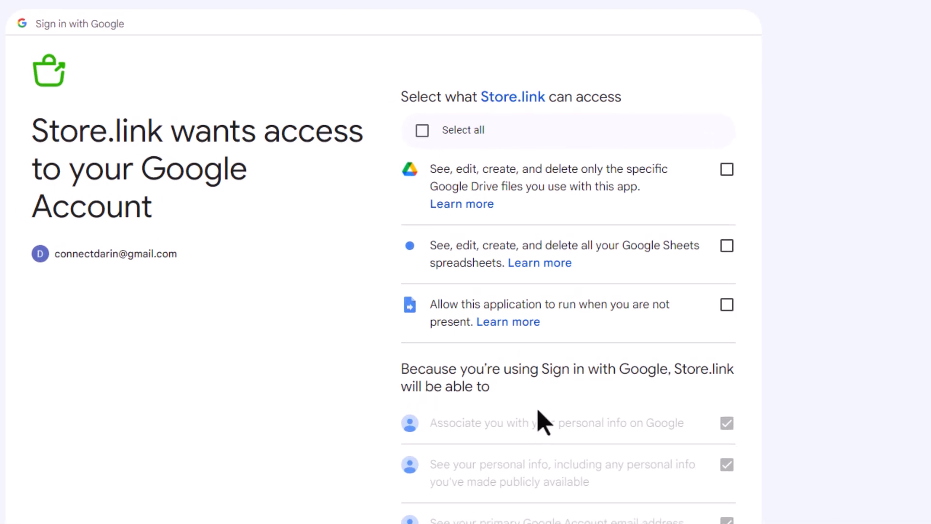
click(422, 130)
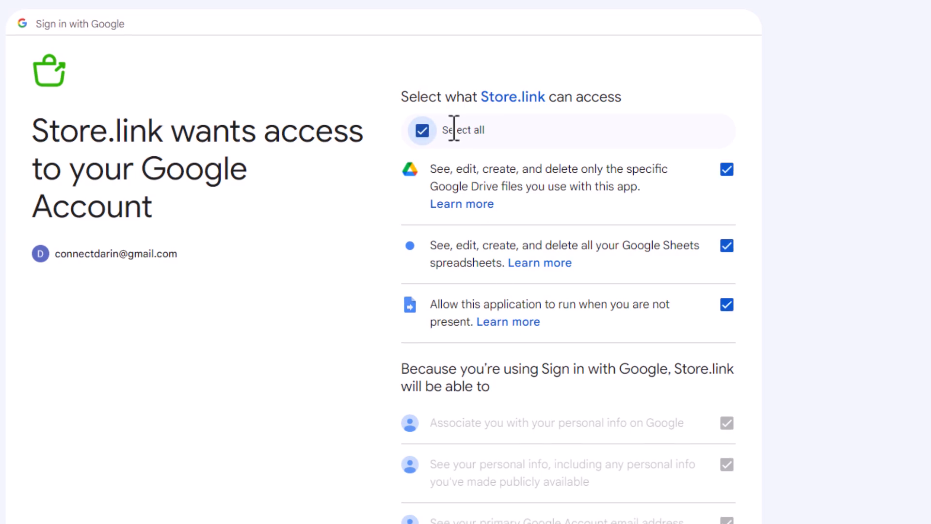
scroll(down, 3)
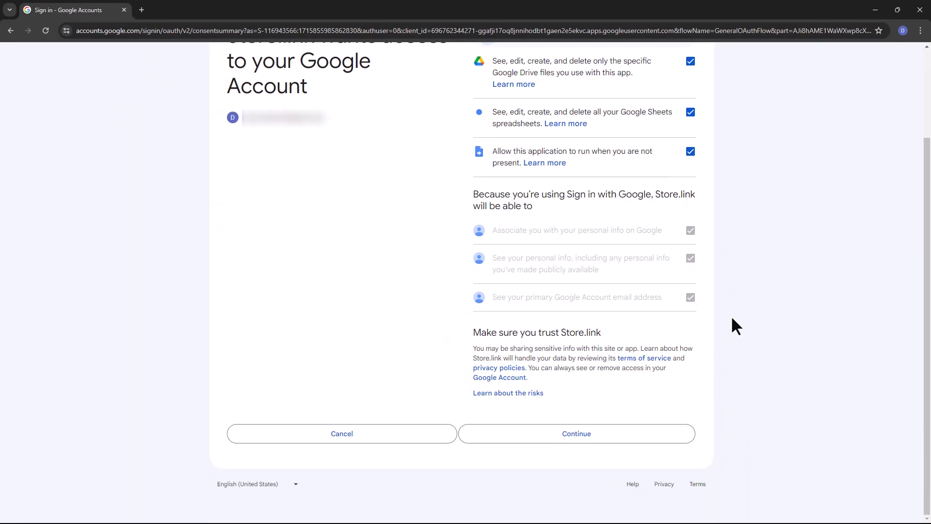
click(575, 434)
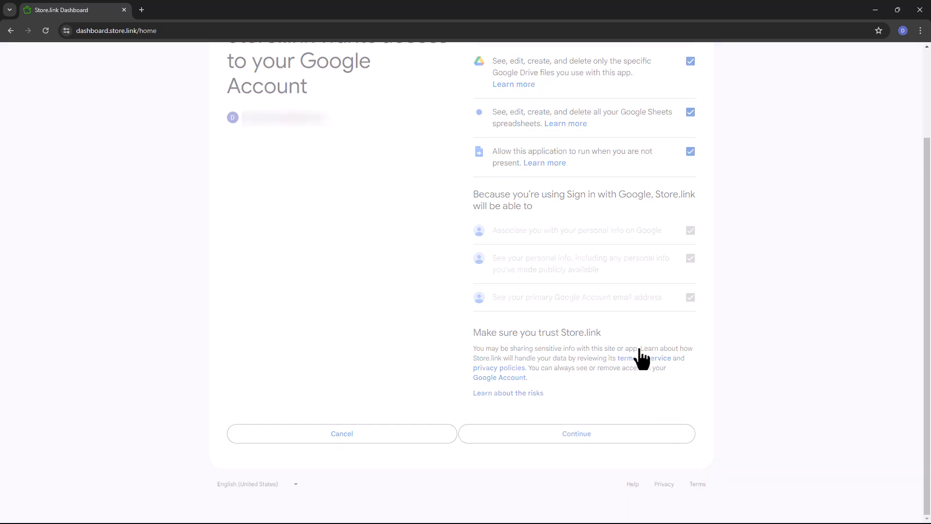
Preview the Quick Order template, add Oman Chips to the demo cart and close the demo.
click(575, 434)
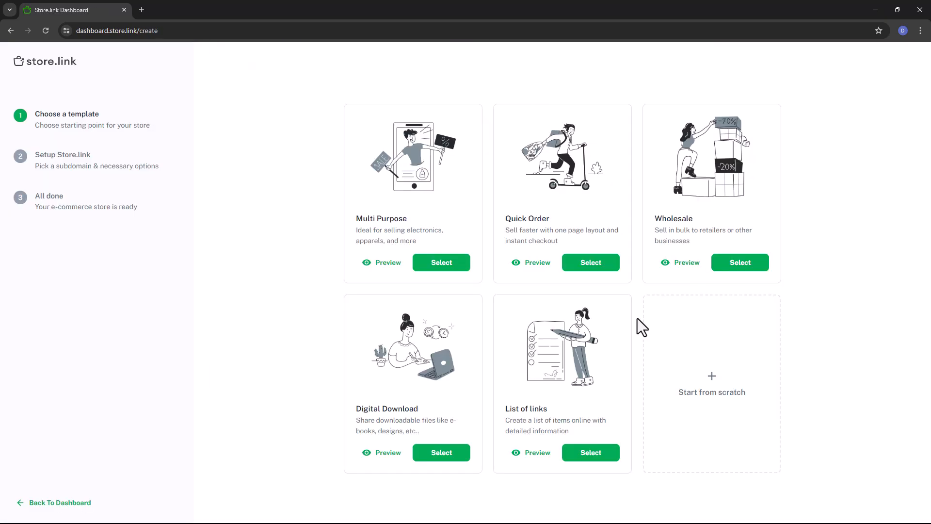
mouse_move(628, 315)
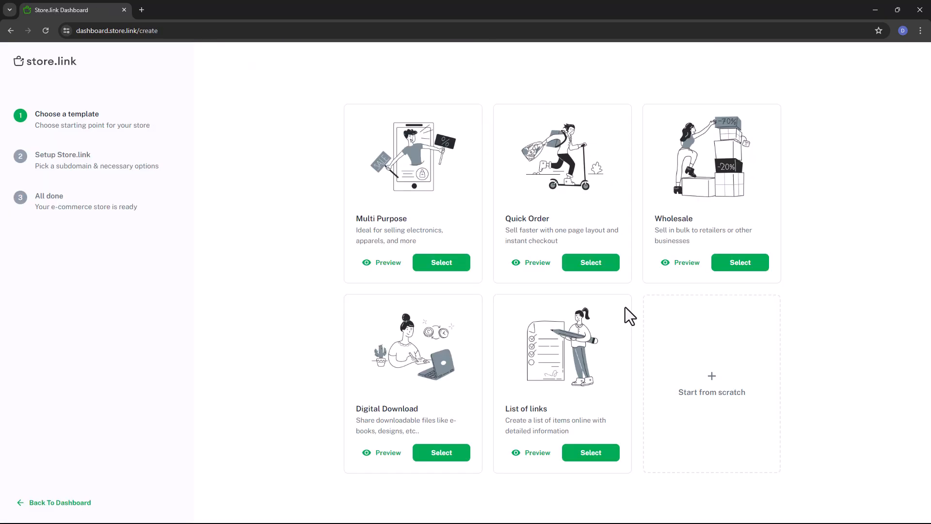
click(529, 262)
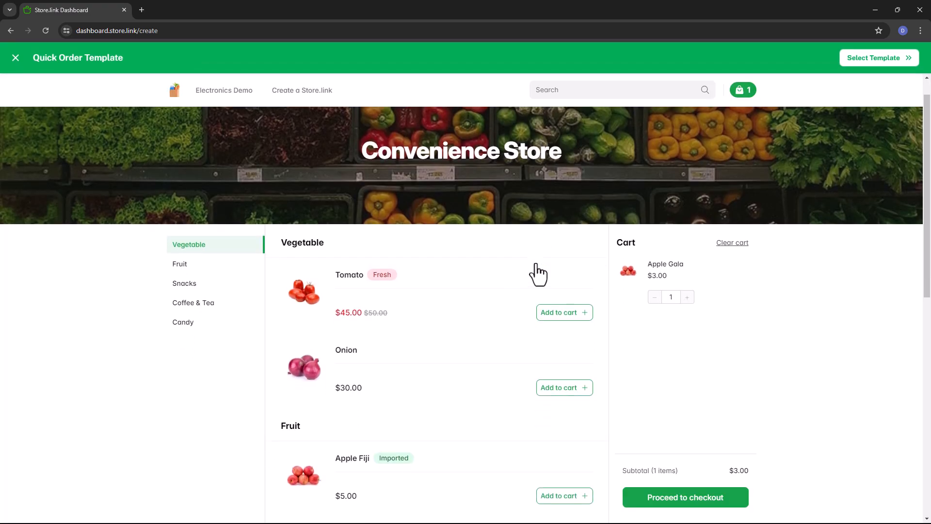
scroll(down, 3)
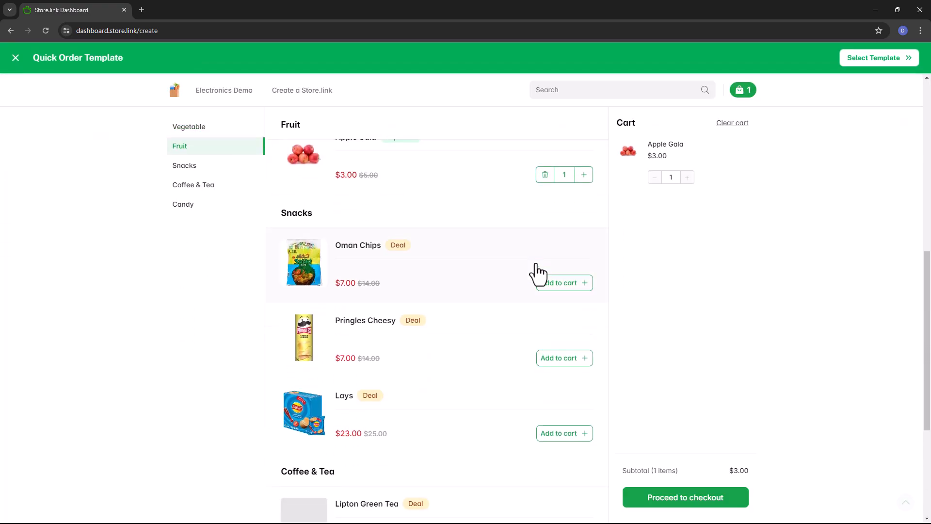
click(561, 282)
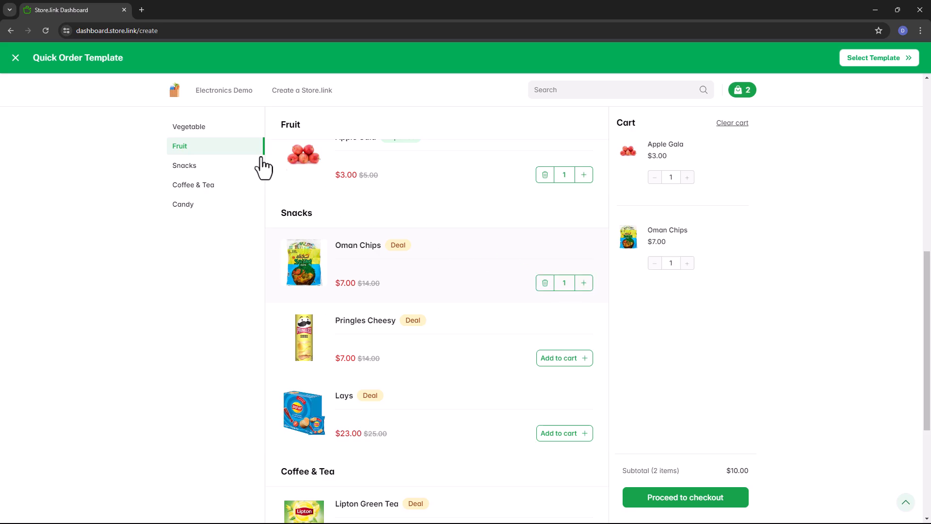
click(15, 58)
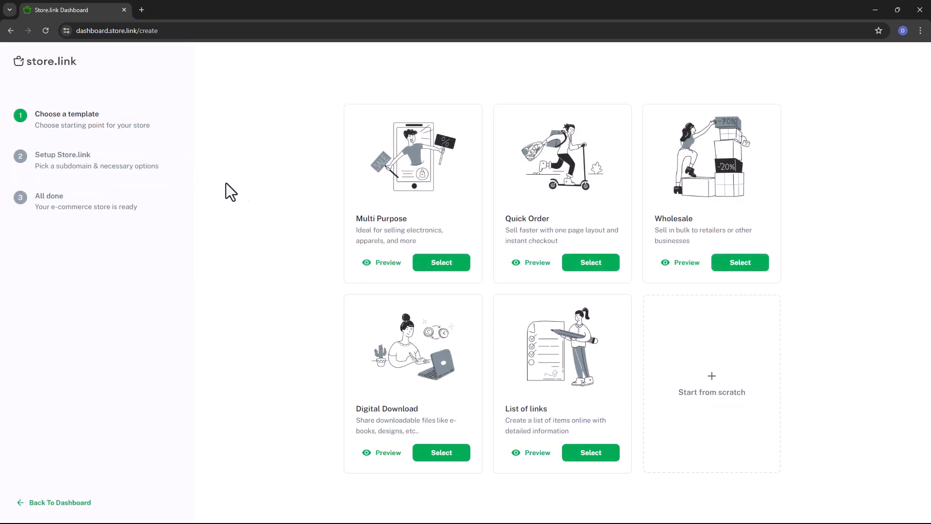
Preview the Multi Purpose apparel template and browse its demo page.
click(387, 261)
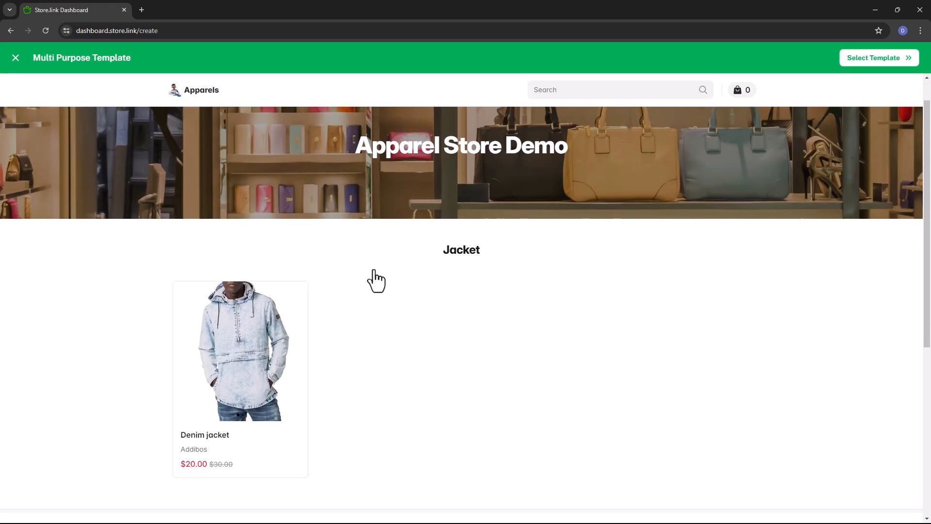
scroll(down, 3)
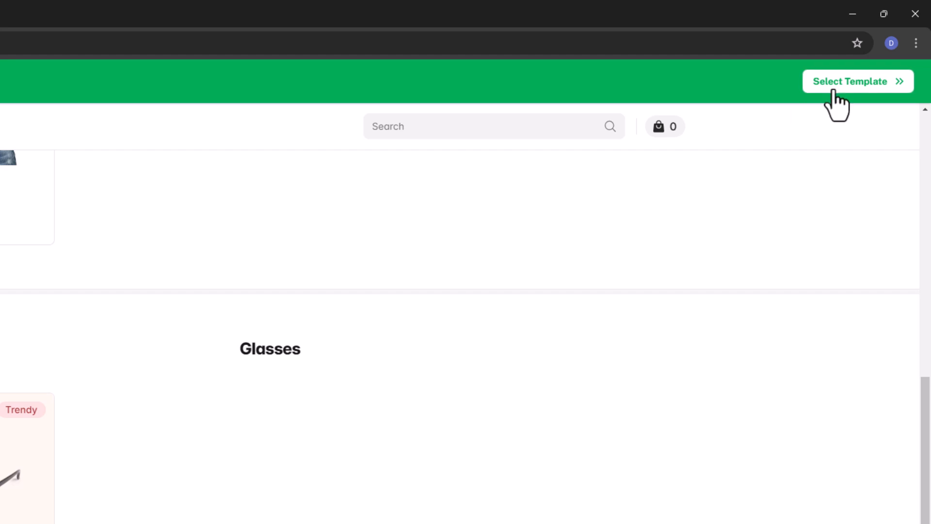
Choose the Multi Purpose template, name the store StyleSavvy and keep United States Dollar currency.
click(856, 81)
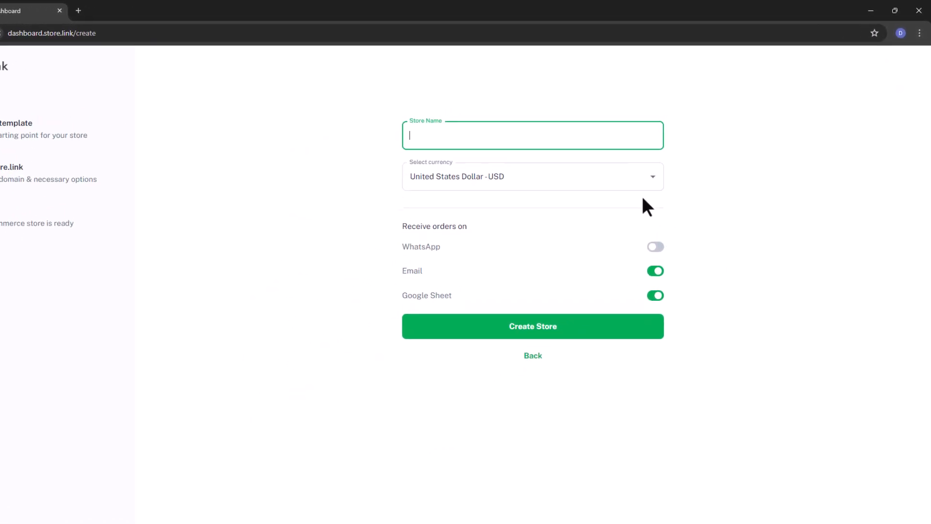
text(StyleSavvy)
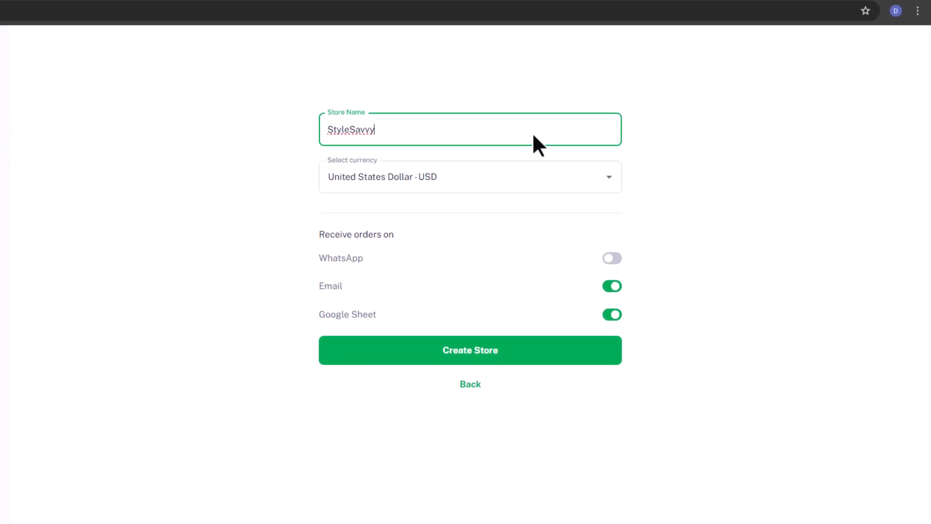
click(469, 176)
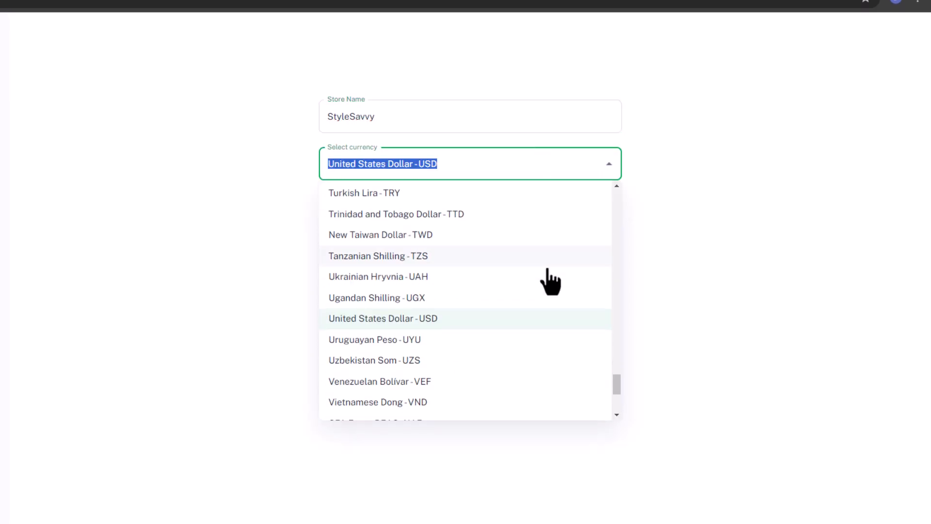
click(382, 318)
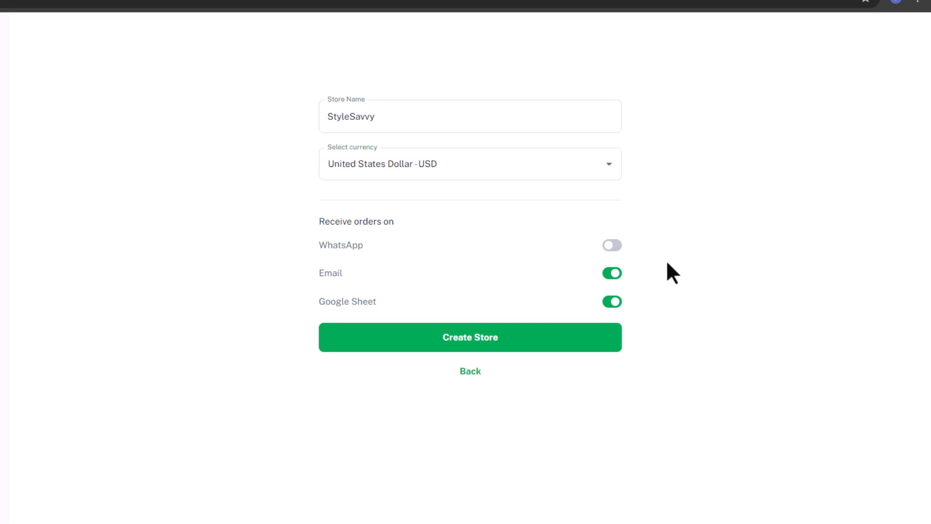
Leave WhatsApp orders off, keeping email and Google Sheet, and create the store.
click(612, 245)
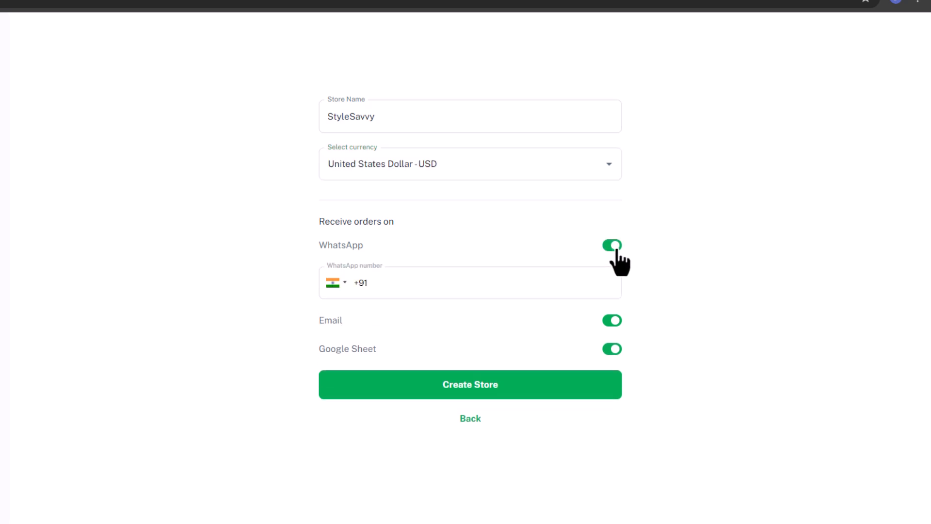
click(612, 245)
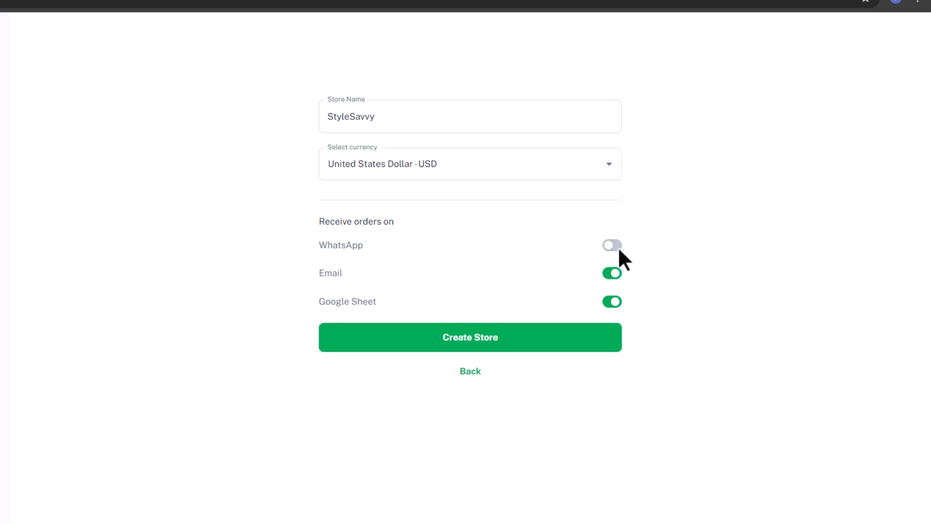
click(470, 337)
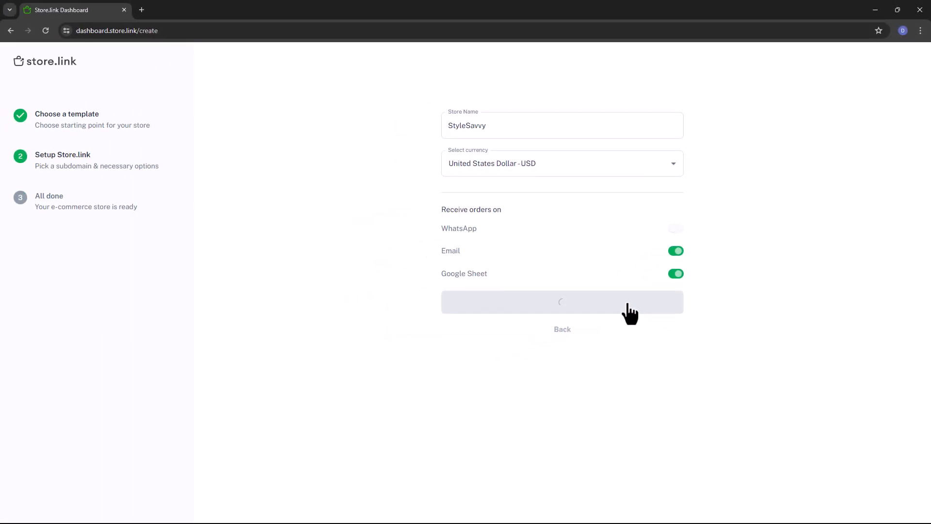
click(561, 301)
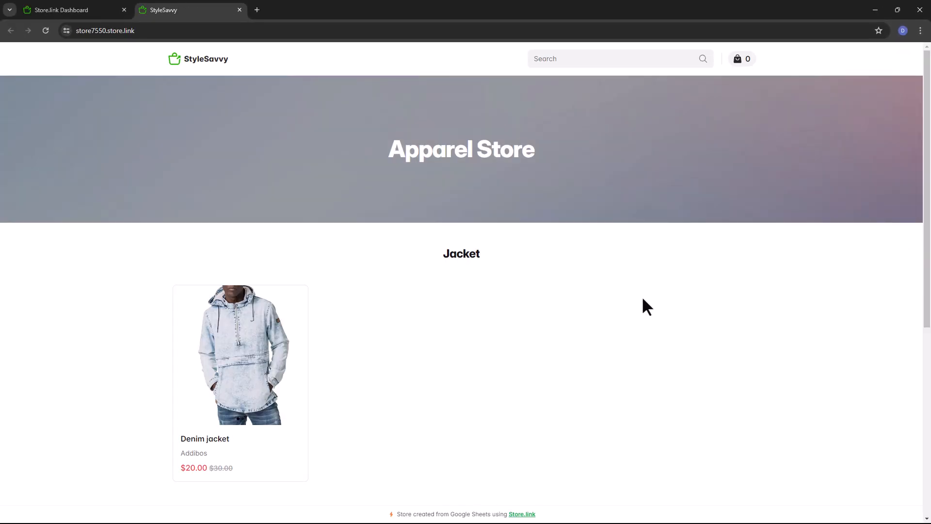
Browse the StyleSavvy storefront's jacket and glasses products and return to the store-ready page.
scroll(down, 3)
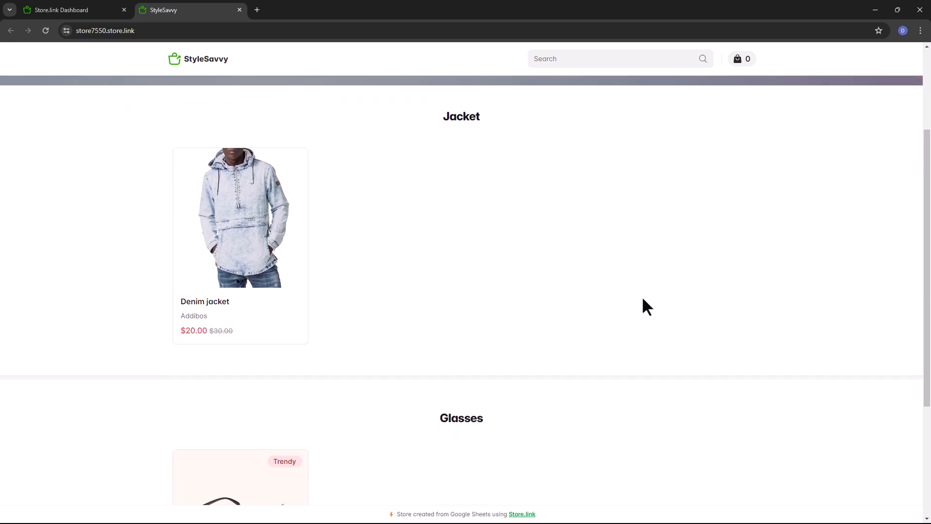
scroll(down, 3)
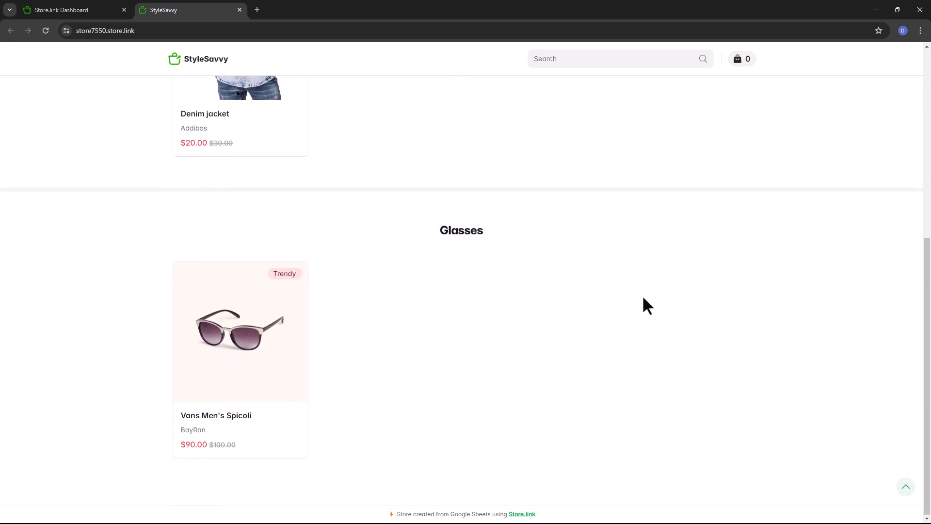
scroll(up, 3)
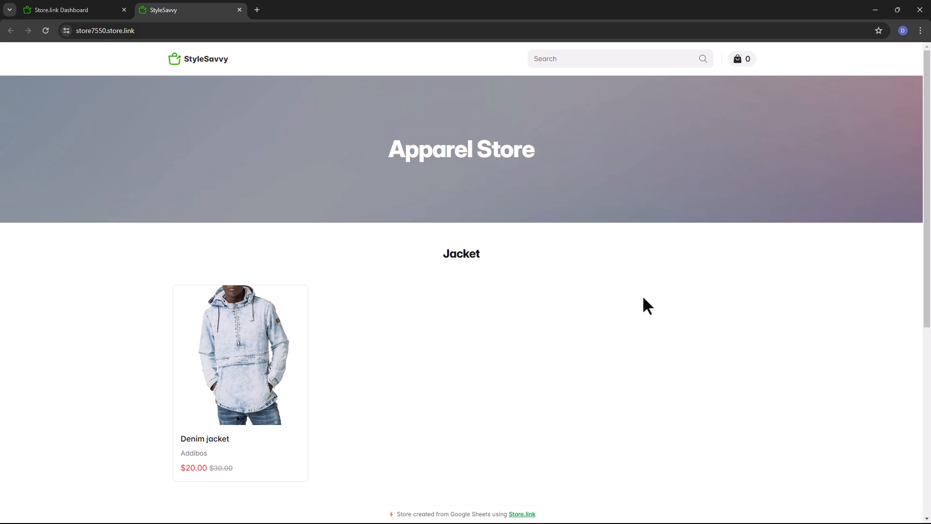
click(71, 9)
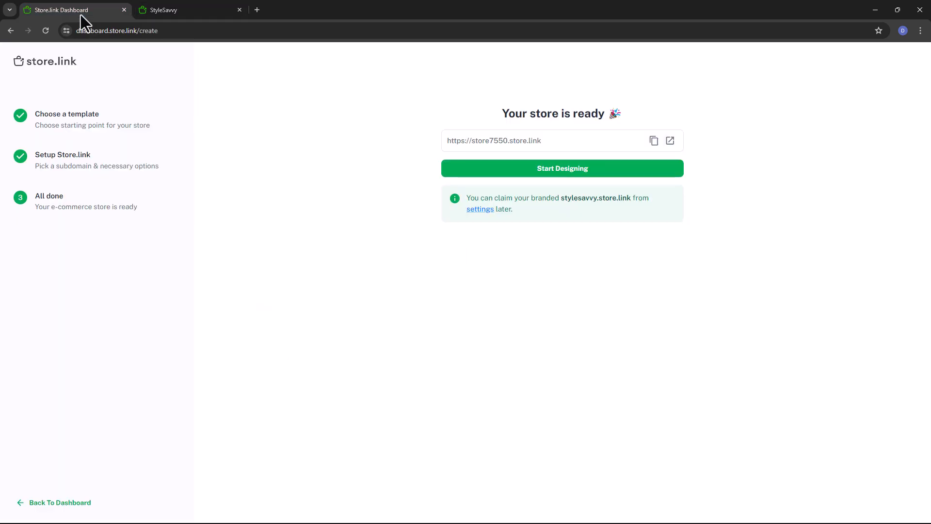
Start designing the StyleSavvy homepage, then move to the Manage Products section.
click(562, 168)
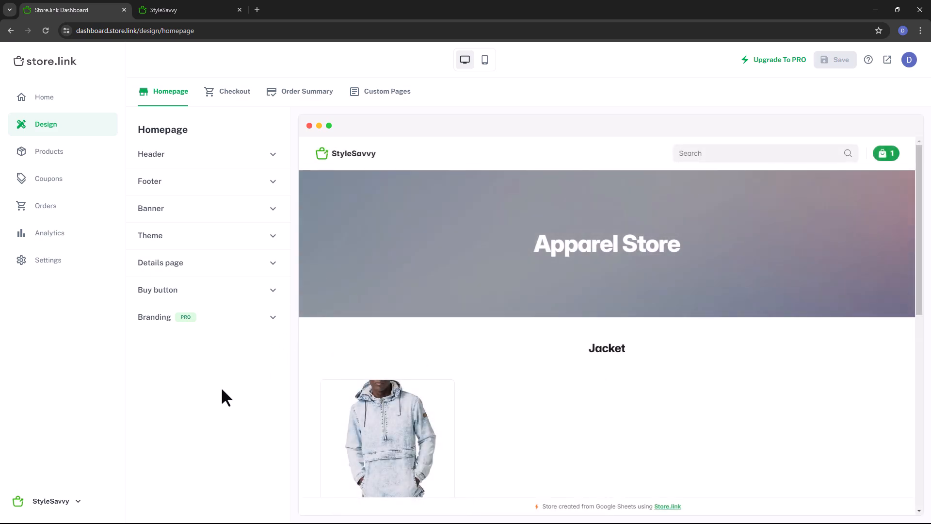
click(162, 92)
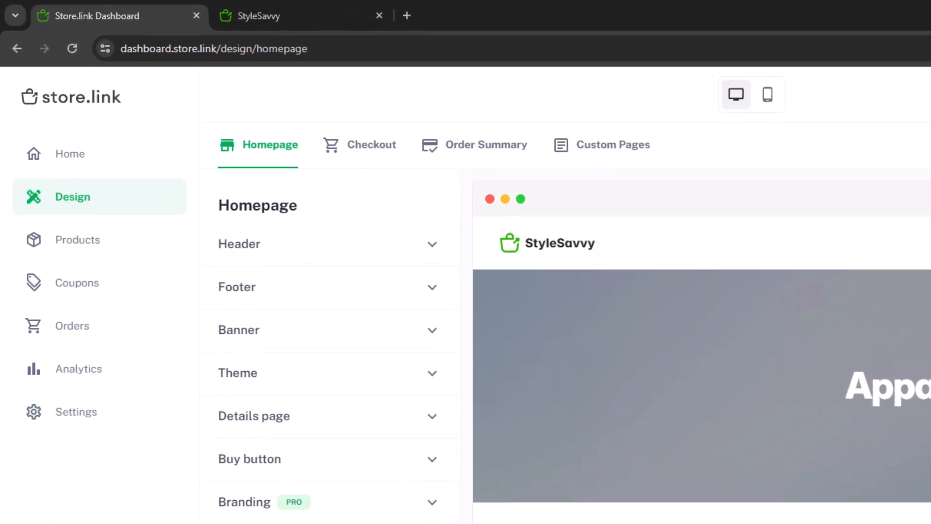
click(77, 240)
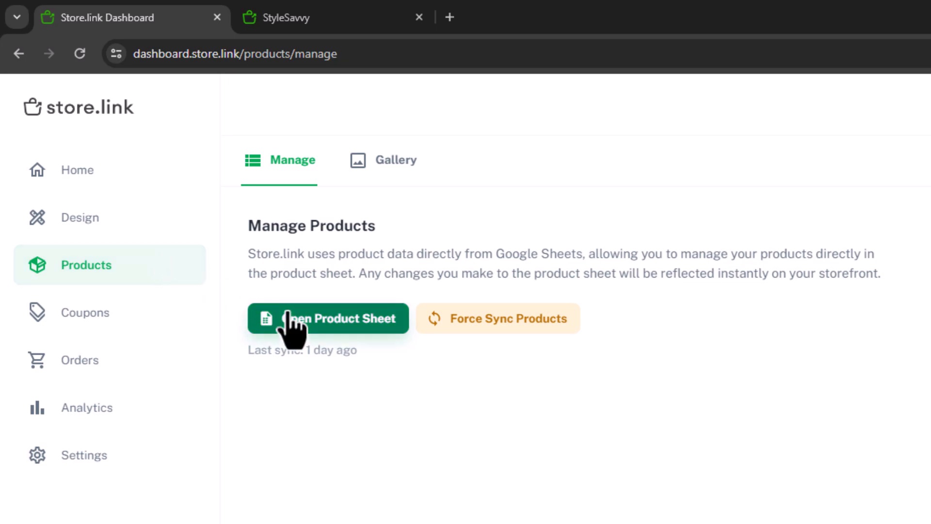
Open the StyleSavvy product sheet in Google Sheets.
click(326, 318)
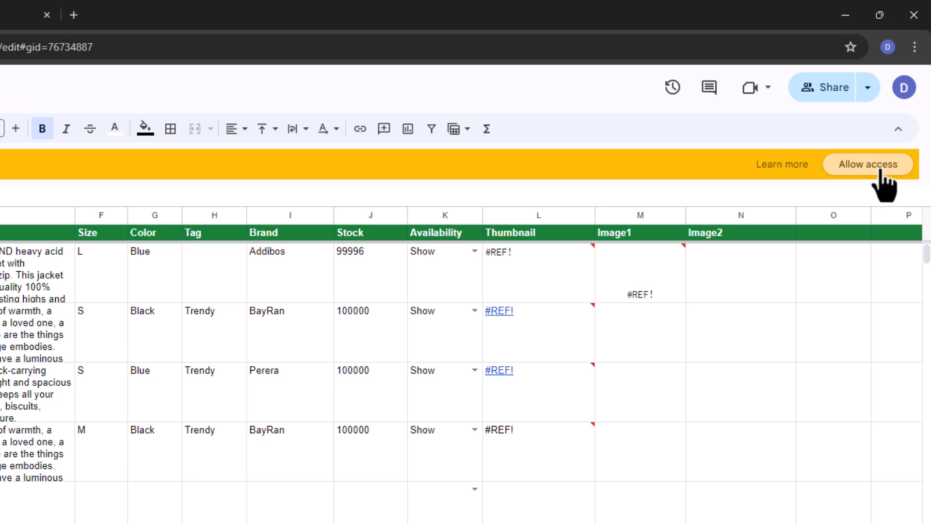
click(867, 163)
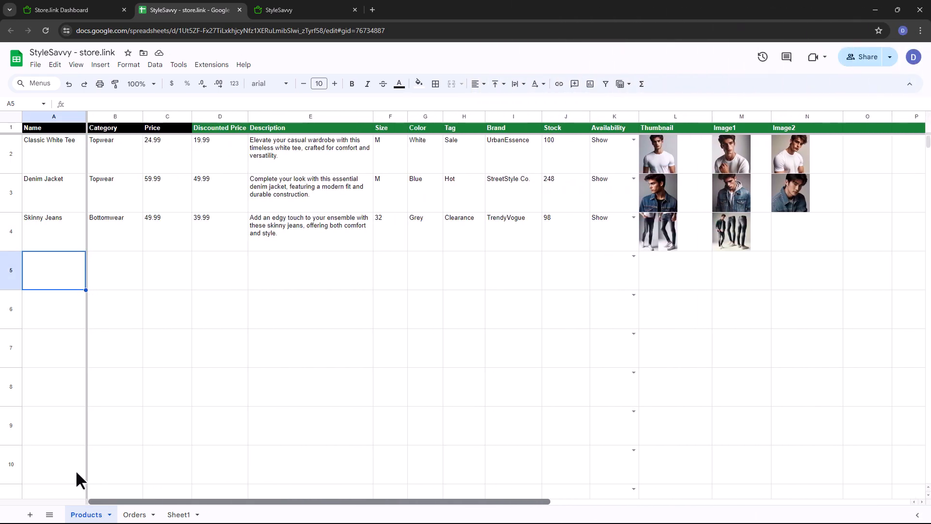
Enter Slim Fit Chinos in Bottoms with discount price 34.99 and its product description.
text(Slim Fi)
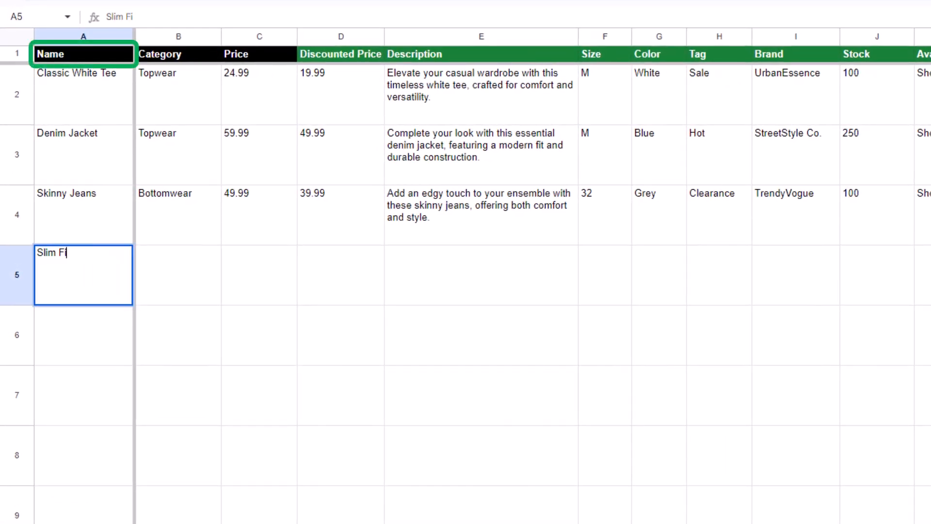
text(Bottomwear)
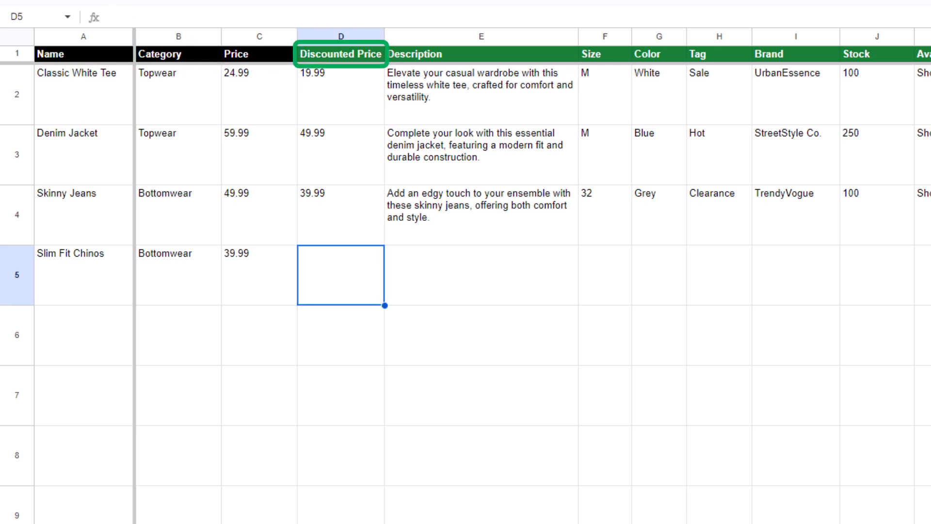
text(34.99)
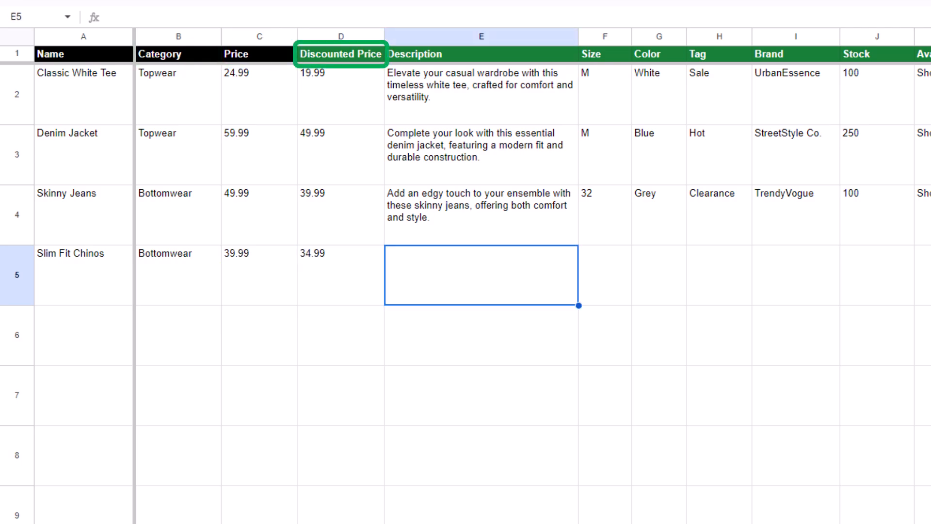
text(Embrace effortless style with these slim fit chinos, designed for both casual and semi-formal occasions.)
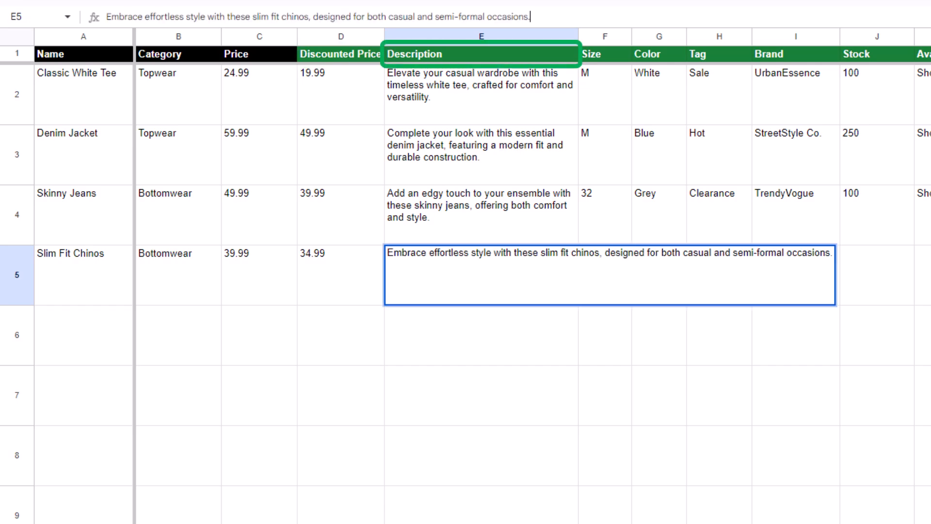
Fill size 32, colour Beige and brand ModaMaven, then move to the thumbnail cell.
click(604, 274)
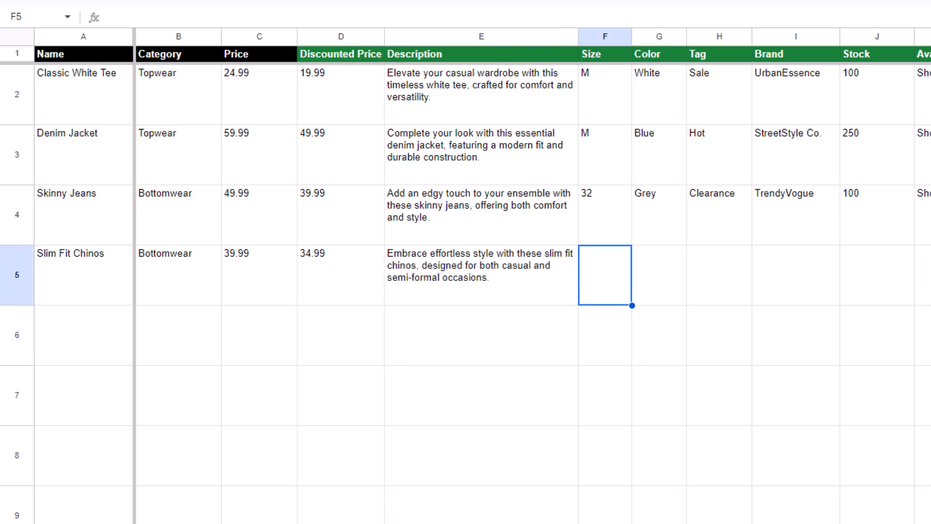
text(32)
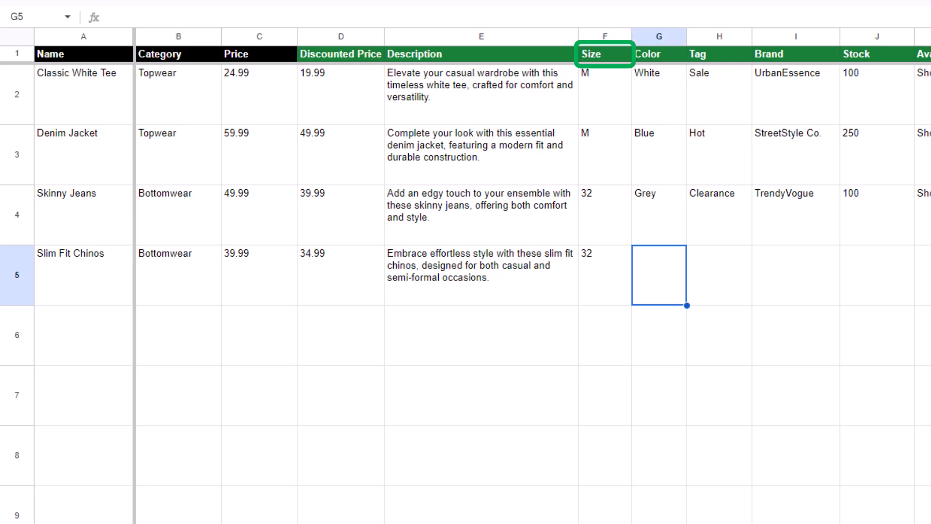
text(Beige)
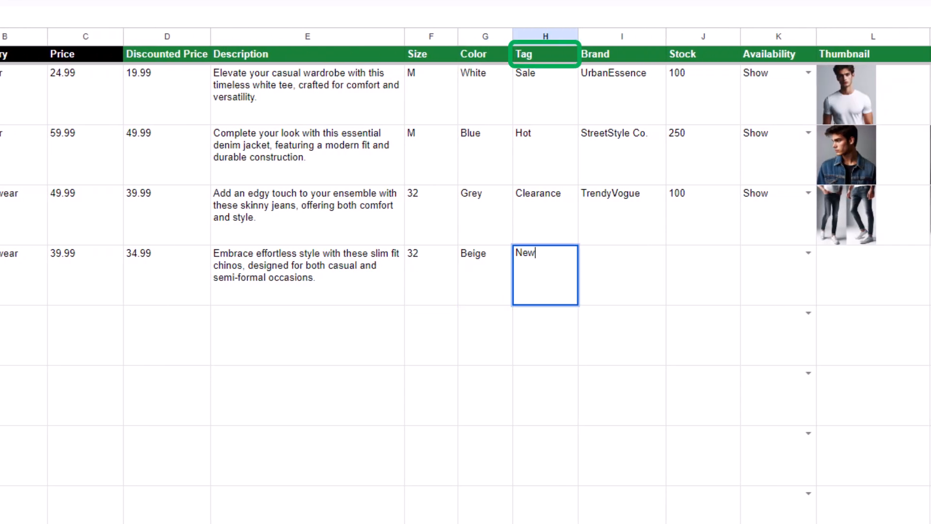
text(ModaMaven)
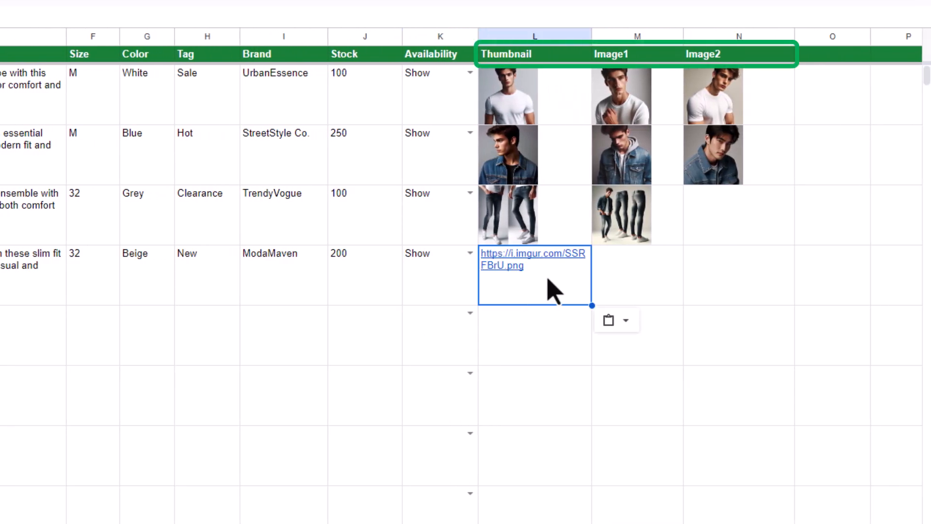
click(636, 273)
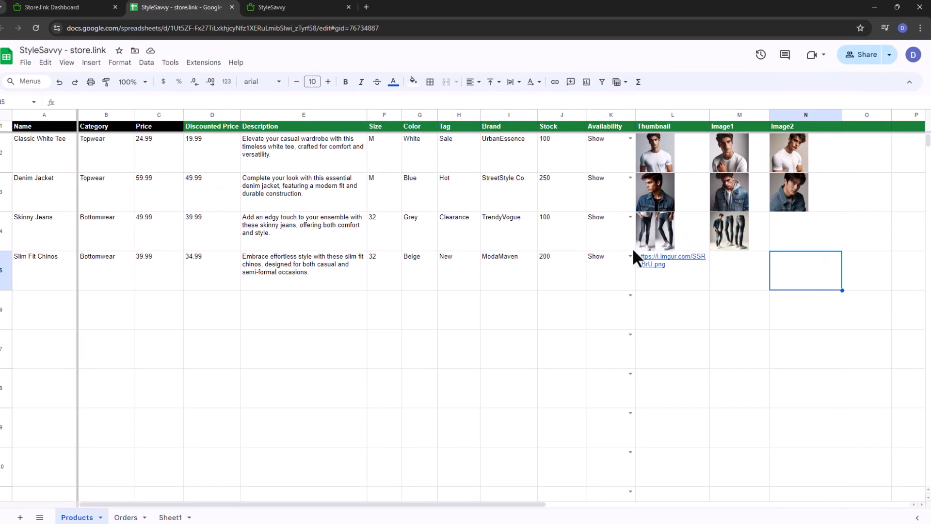
Copy the Denim1.png link from the product gallery and make the chinos photo viewable by link.
click(59, 6)
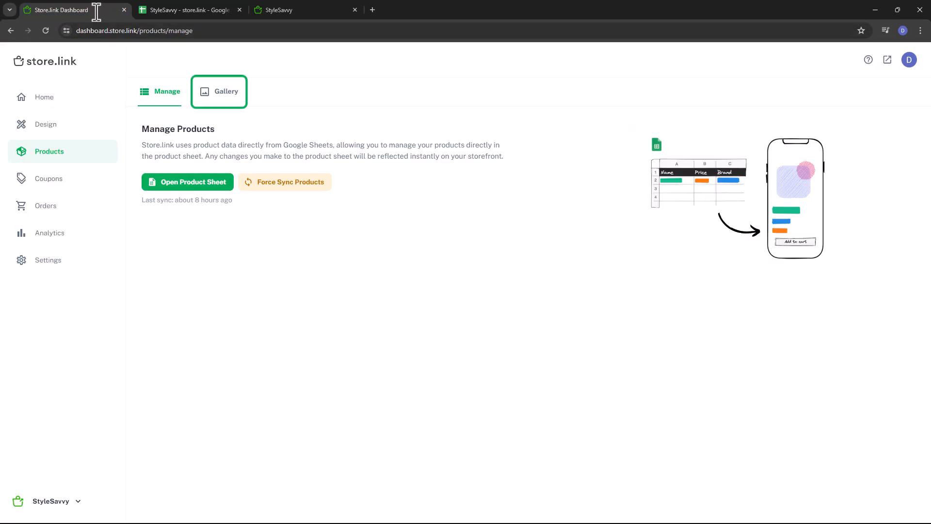
click(218, 91)
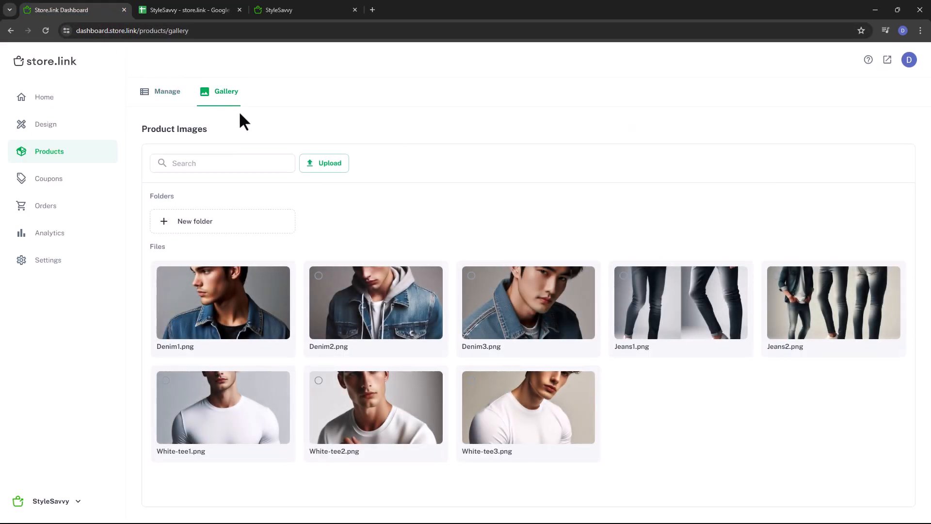
click(324, 163)
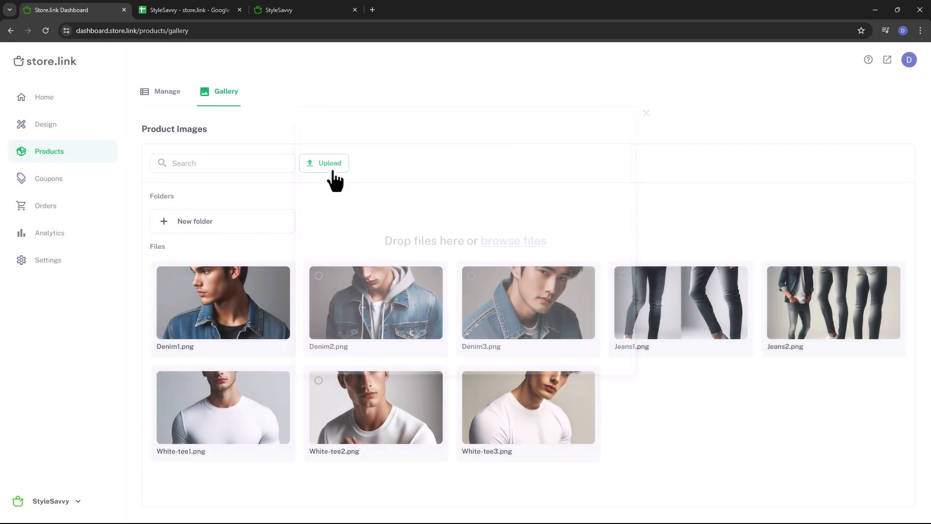
click(224, 302)
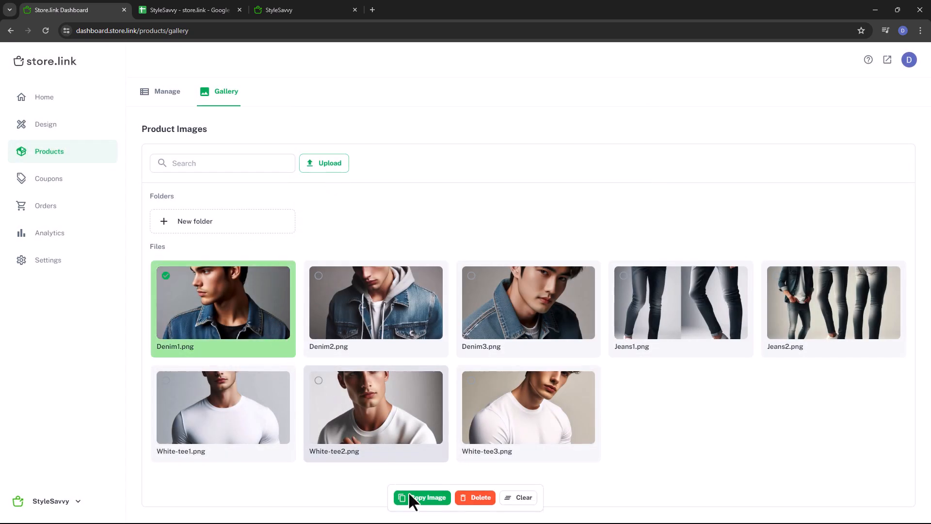
click(422, 497)
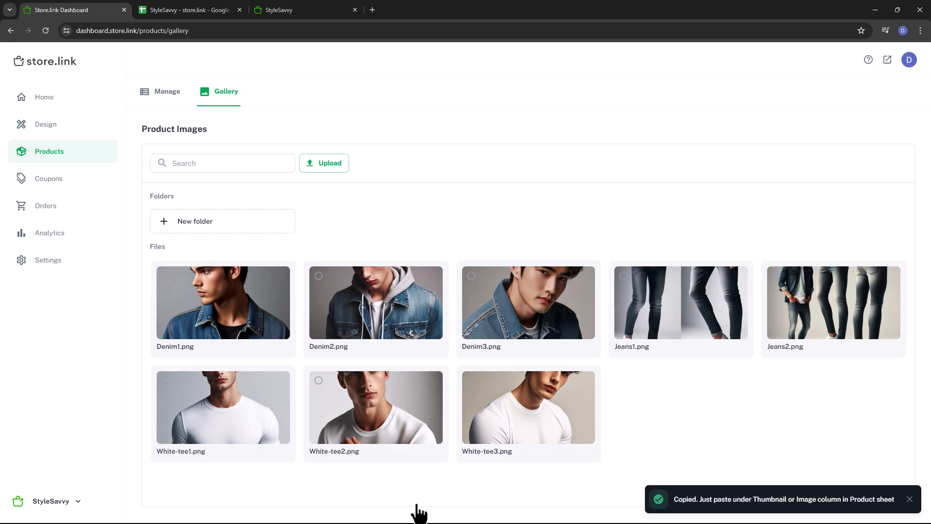
click(304, 10)
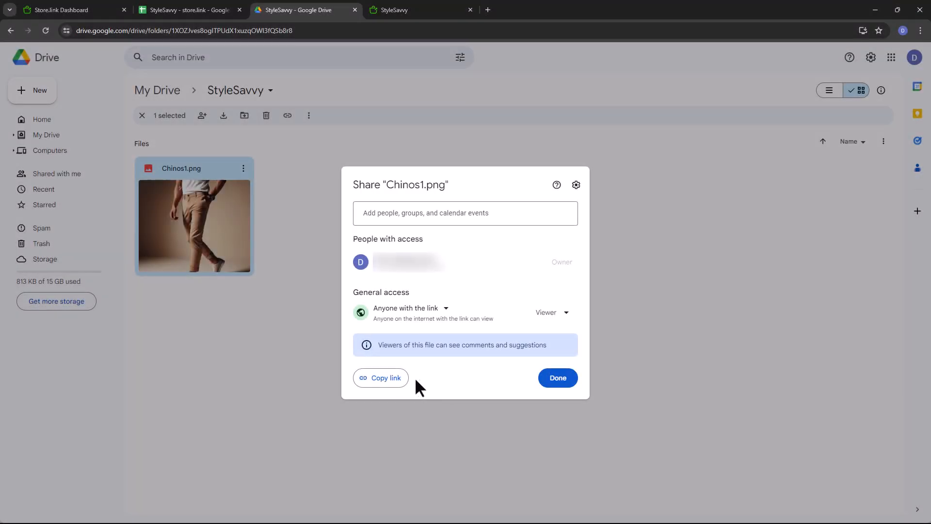
Copy the 'Anyone with the link' share link for Chinos1.png so Slim Fit Chinos shows its photo.
click(380, 378)
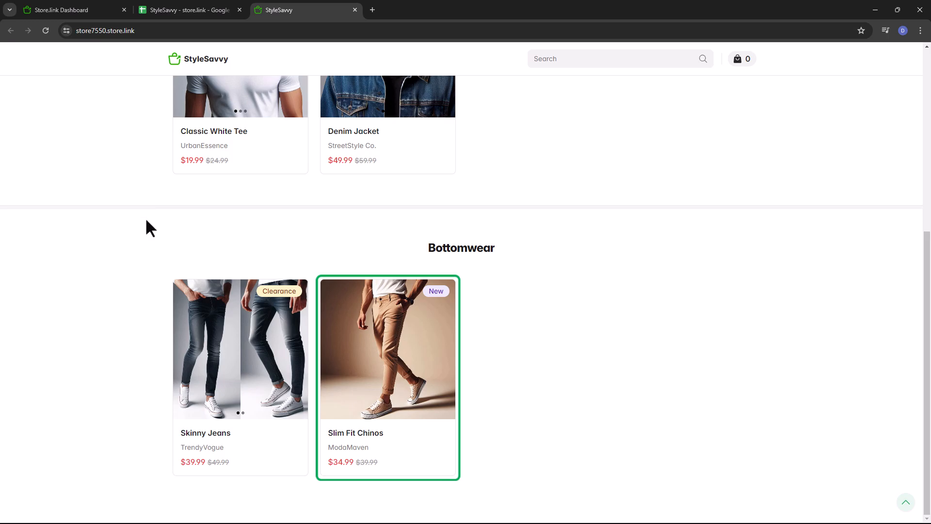
Close the spreadsheet tab and return the StyleSavvy storefront to its Apparel Store banner.
click(387, 348)
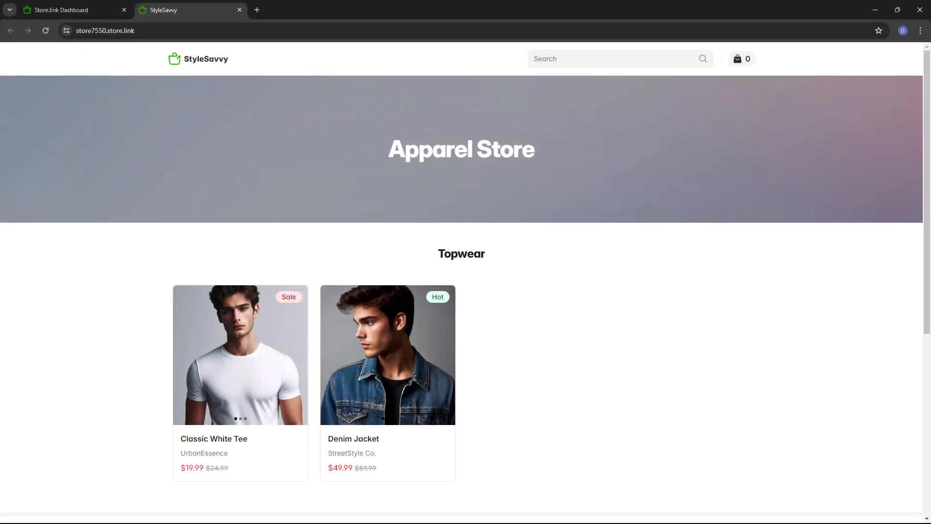
mouse_move(145, 61)
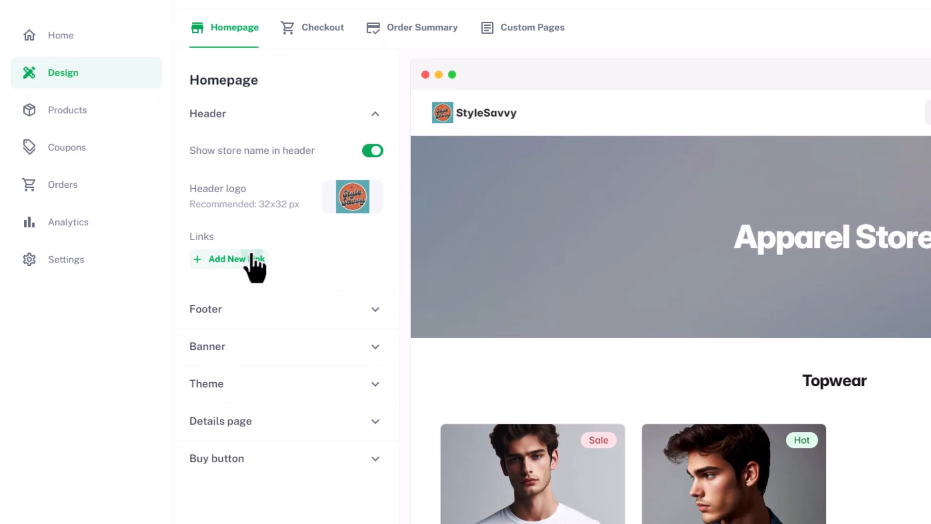
click(227, 259)
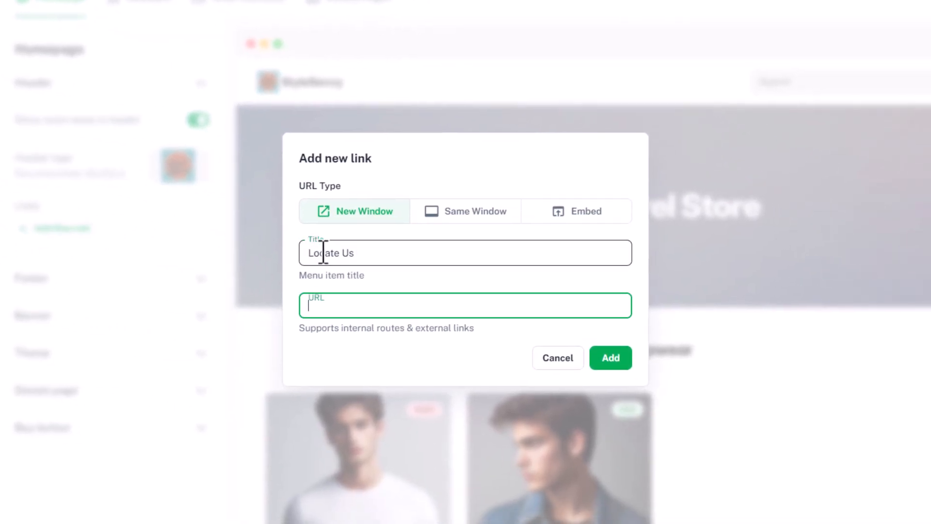
text(https://maps.app.goo.gl/GBLViBSQp1kt4pQj8)
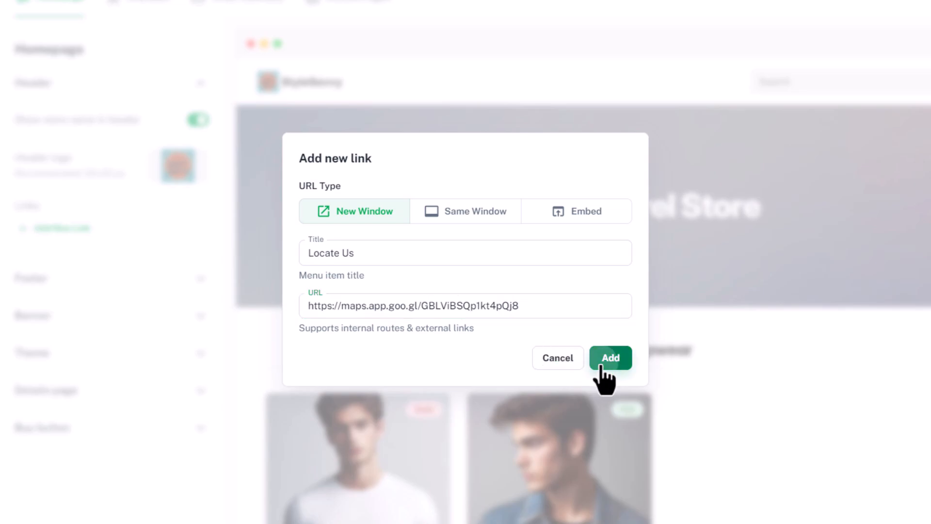
click(610, 358)
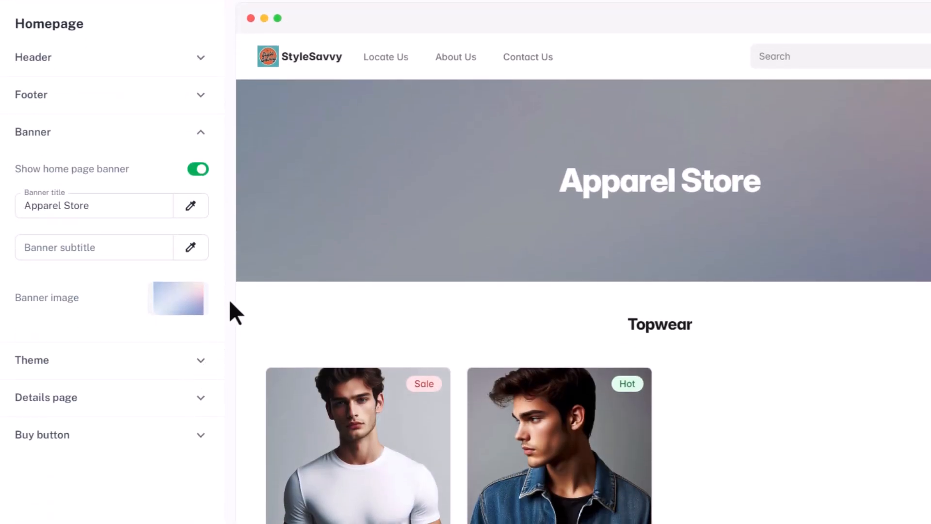
Toggle the homepage banner off and on and set its subtitle to 'Explore Trending Styles here'.
click(198, 169)
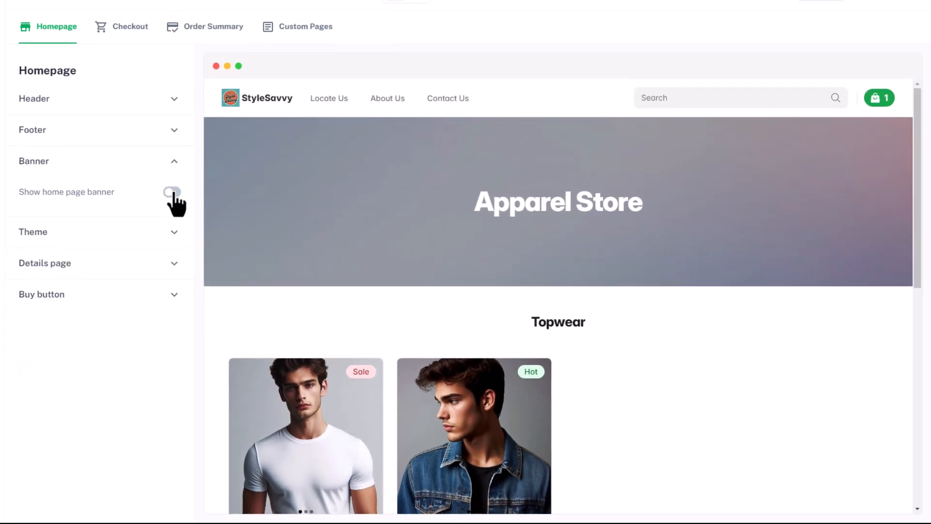
click(172, 191)
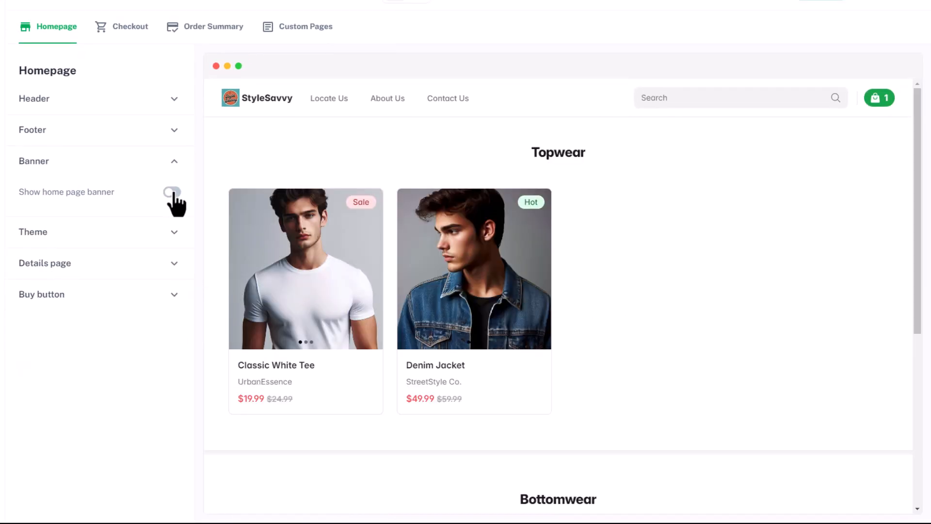
click(171, 192)
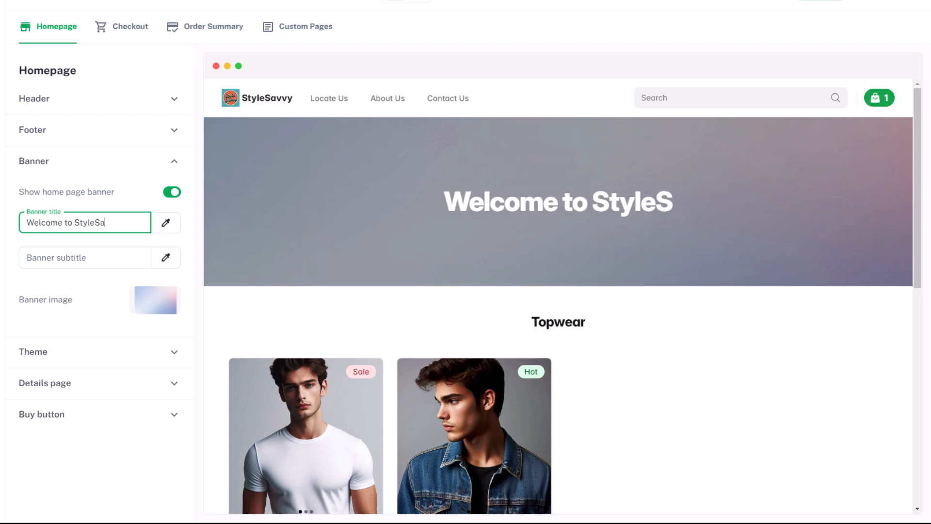
text(Explore Trending Styles here)
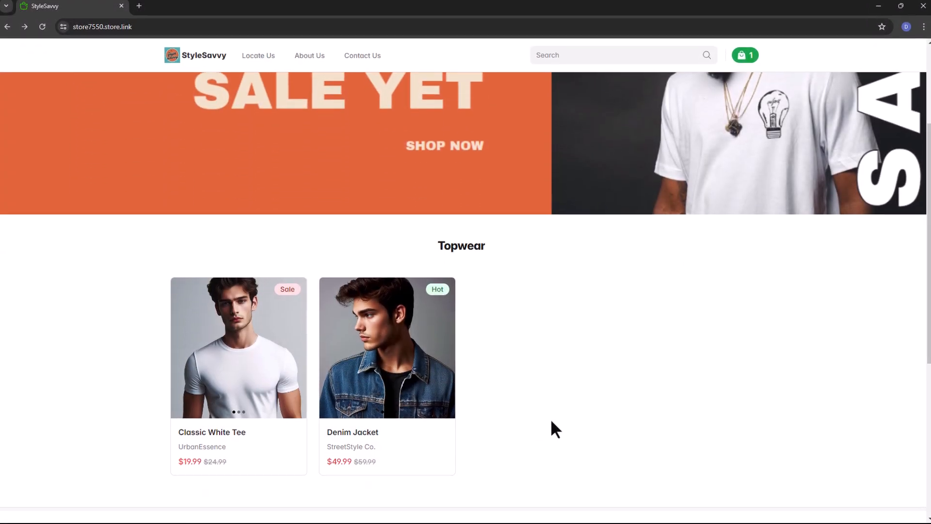
Add a size M Denim Jacket to the cart alongside the Skinny Jeans.
click(387, 348)
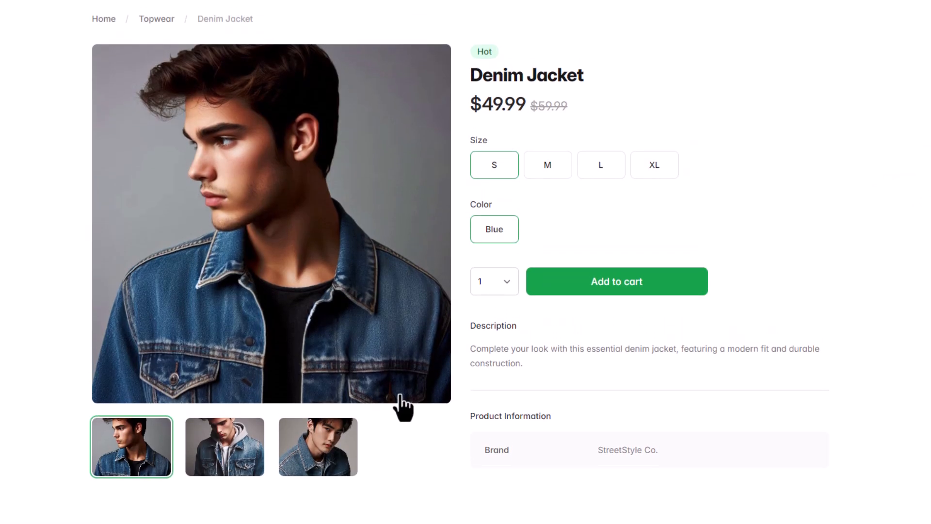
click(547, 165)
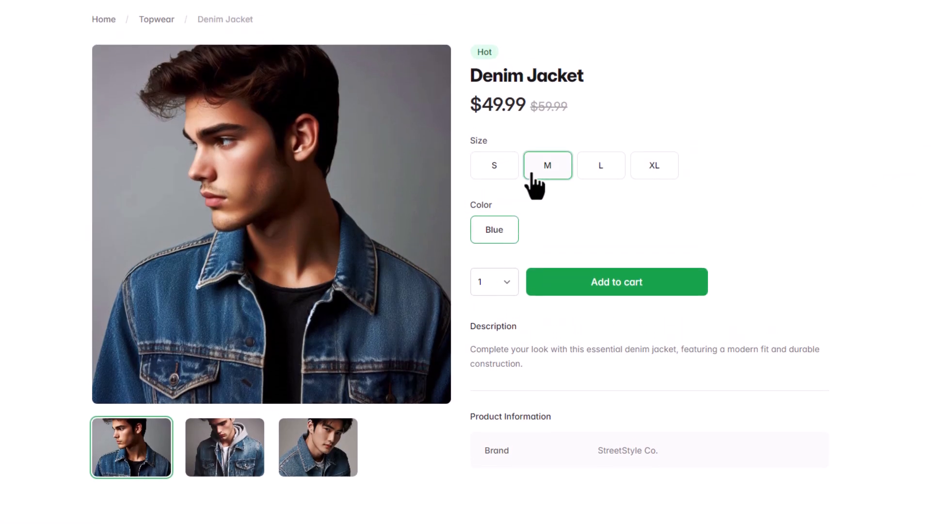
click(494, 281)
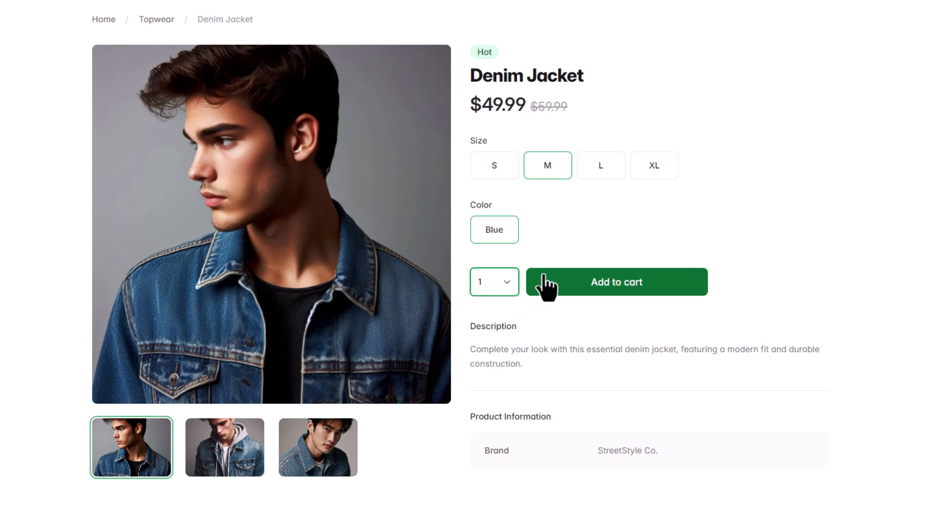
click(616, 281)
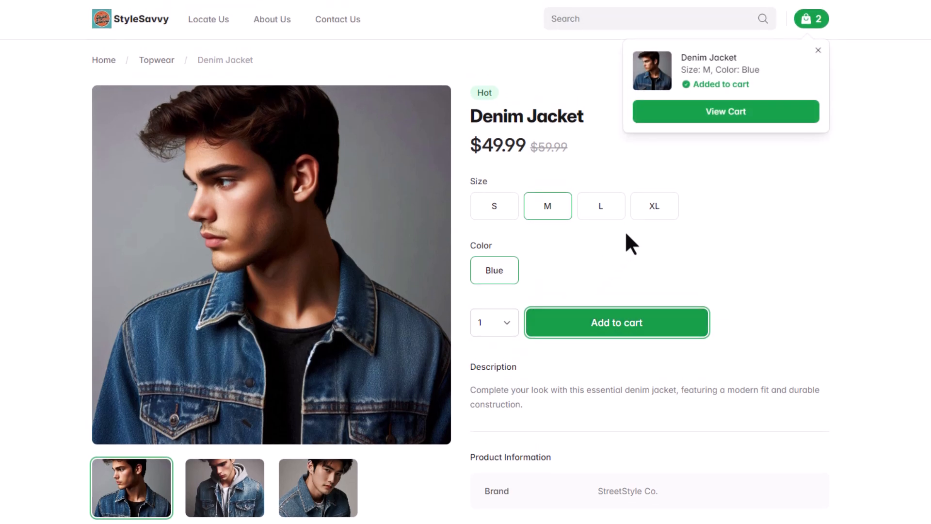
click(725, 112)
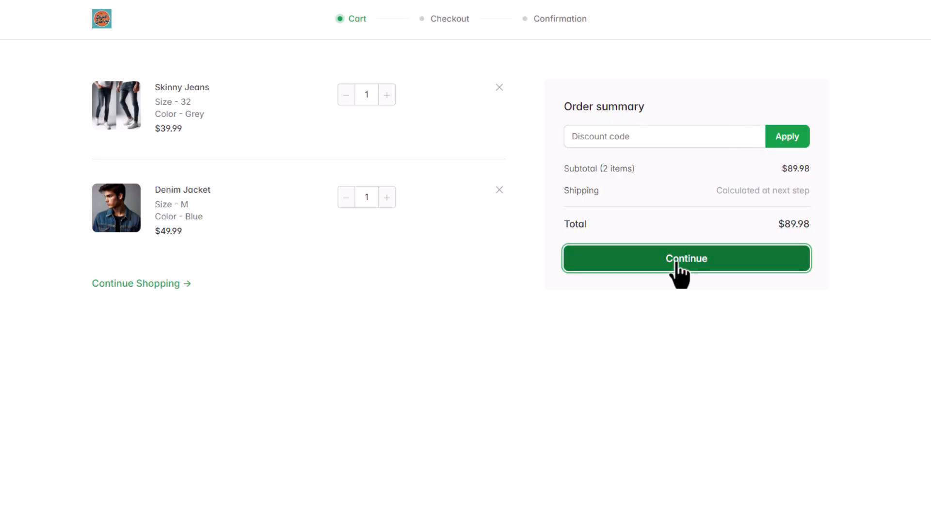
Check out the $89.98 cart with free pick-up, placing test order 10001.
click(685, 258)
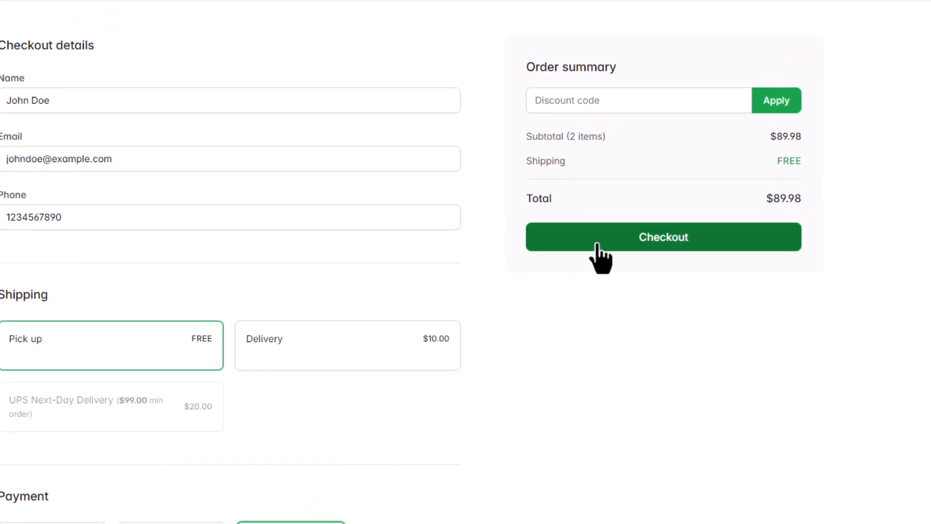
click(663, 237)
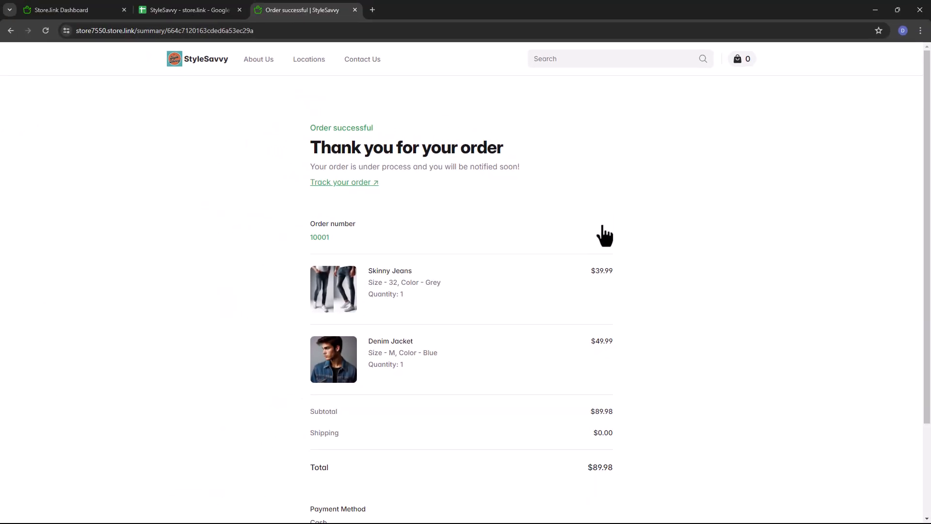
Ship order #10001 from the dashboard's more-actions menu and confirm, so it shows as Shipped.
scroll(down, 3)
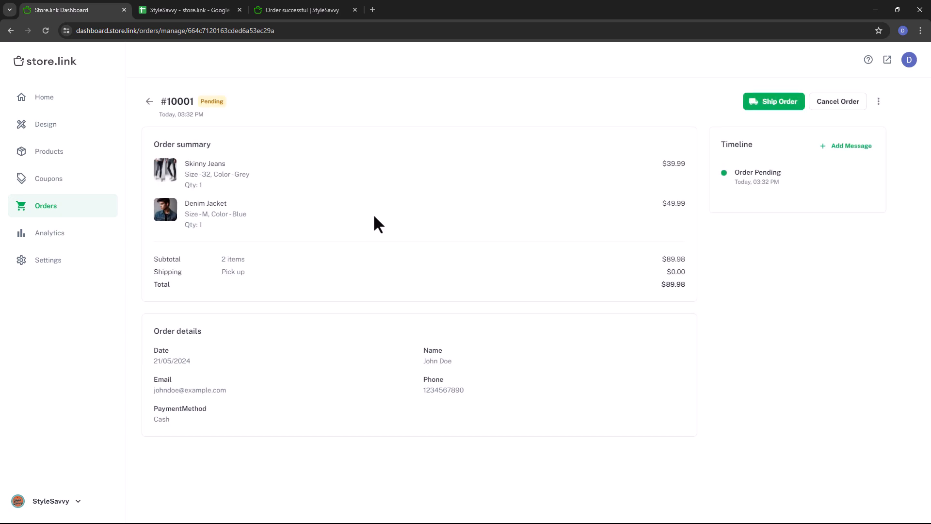
click(880, 101)
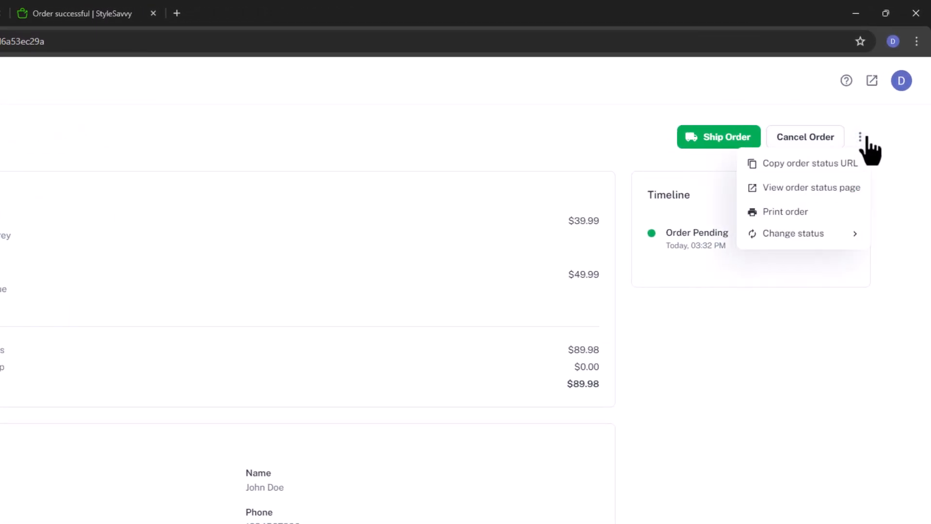
click(718, 137)
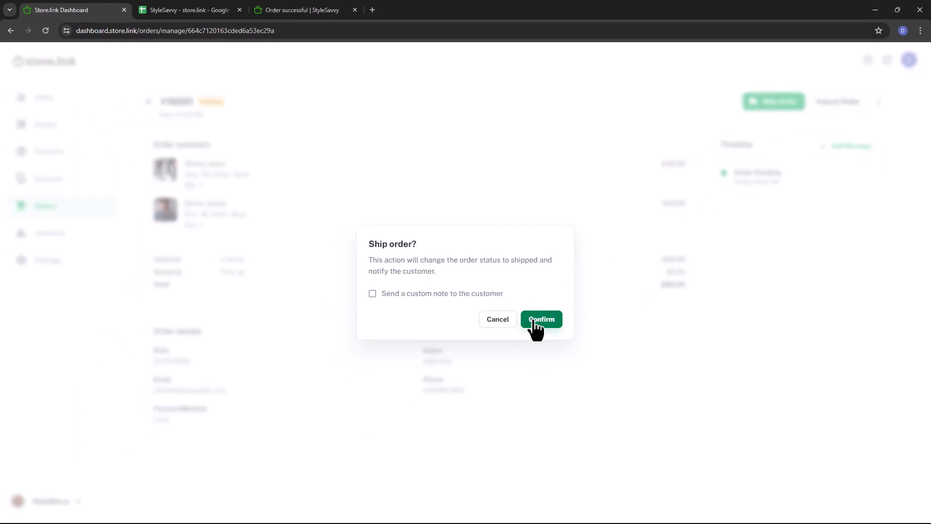
click(540, 320)
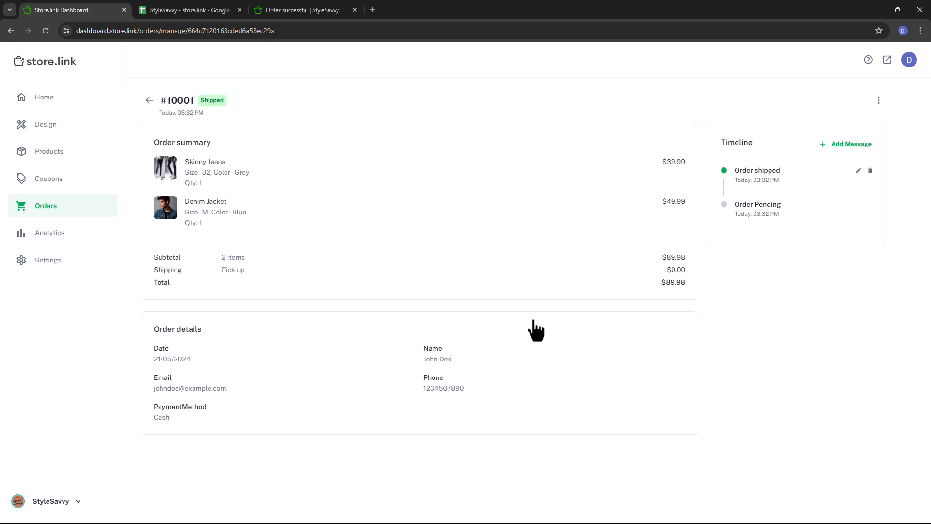
click(189, 10)
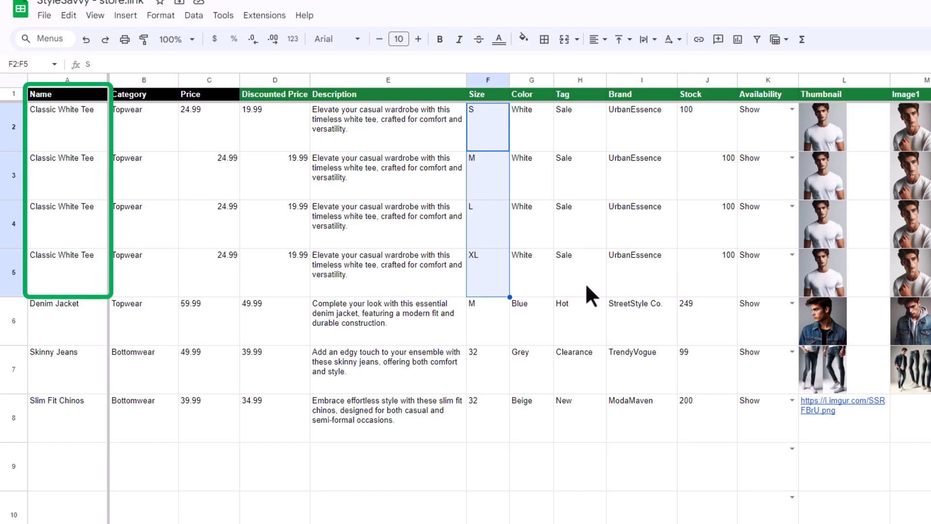
View Classic White Tee in the store offering sizes S, M, L, XL and select XL.
click(306, 10)
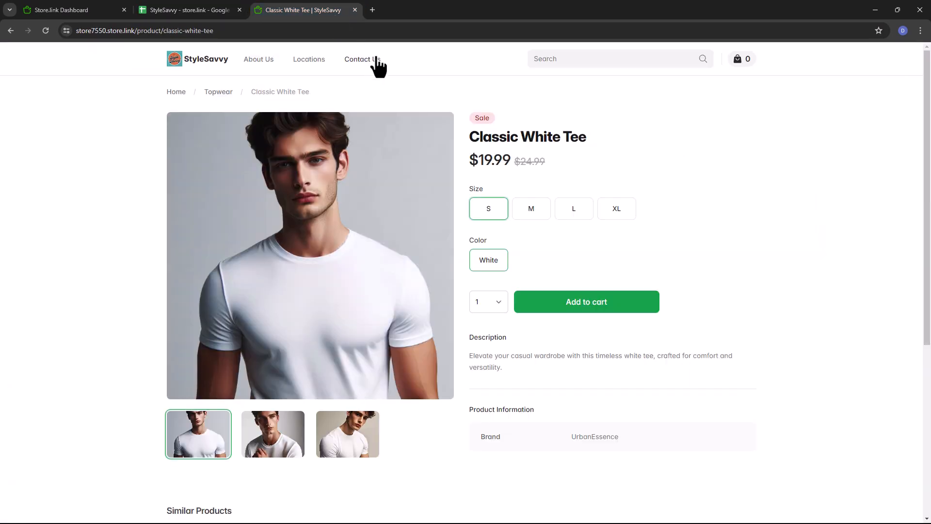
click(617, 208)
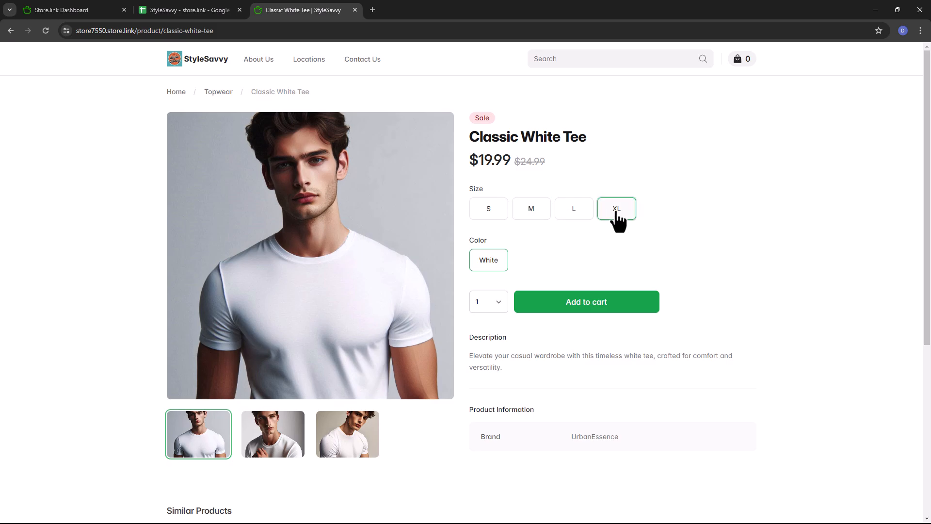
click(586, 301)
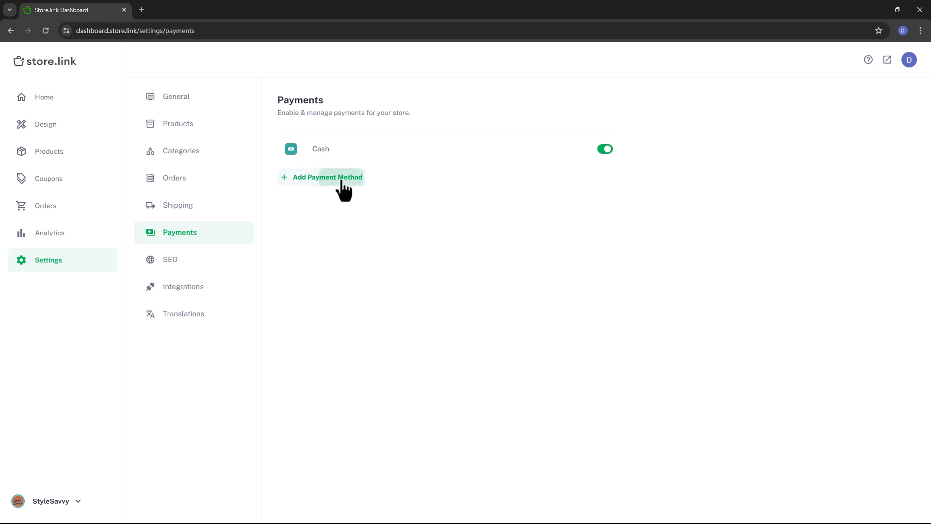
Review the addable payment methods PayPal, Stripe and Razorpay in Settings > Payments.
click(327, 177)
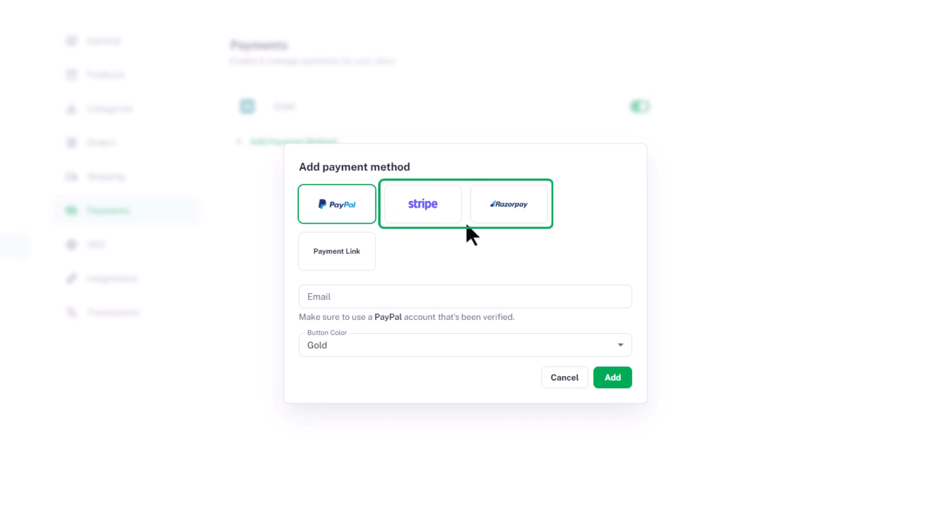
click(190, 10)
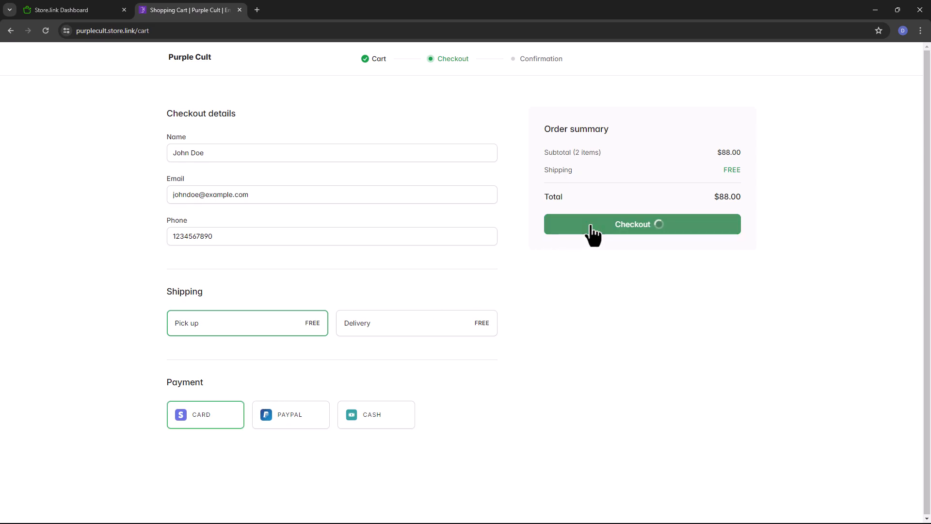
Take the $88 cart to the Stripe card payment page via Card checkout.
click(641, 224)
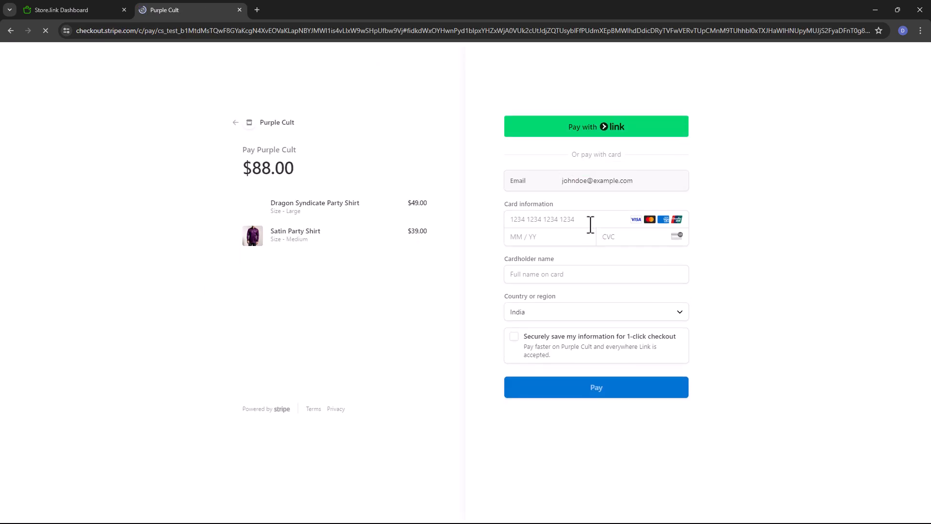
click(65, 9)
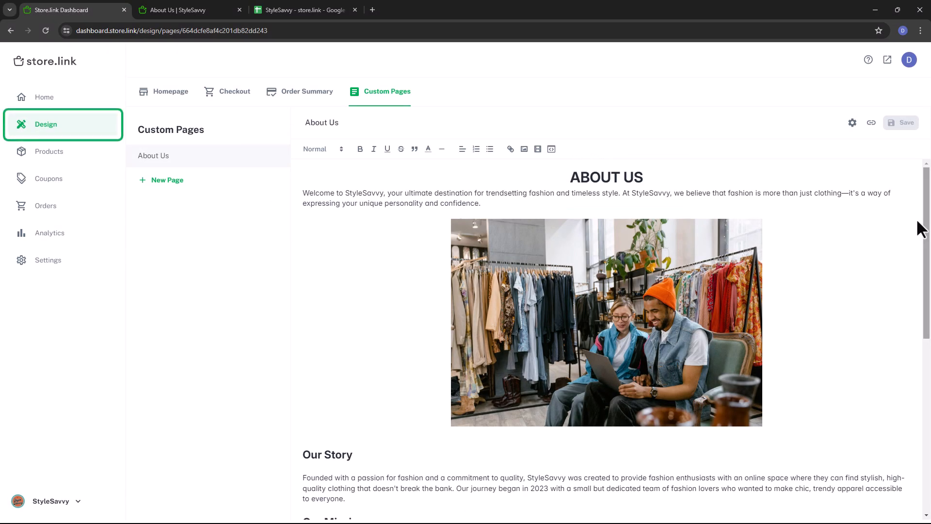
Browse the live About Us page with its story and mission sections.
click(186, 10)
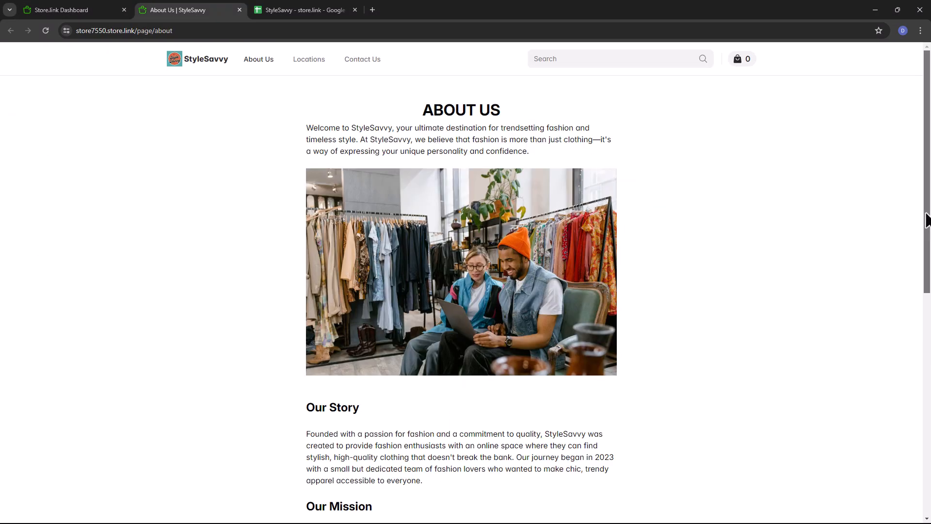
scroll(down, 3)
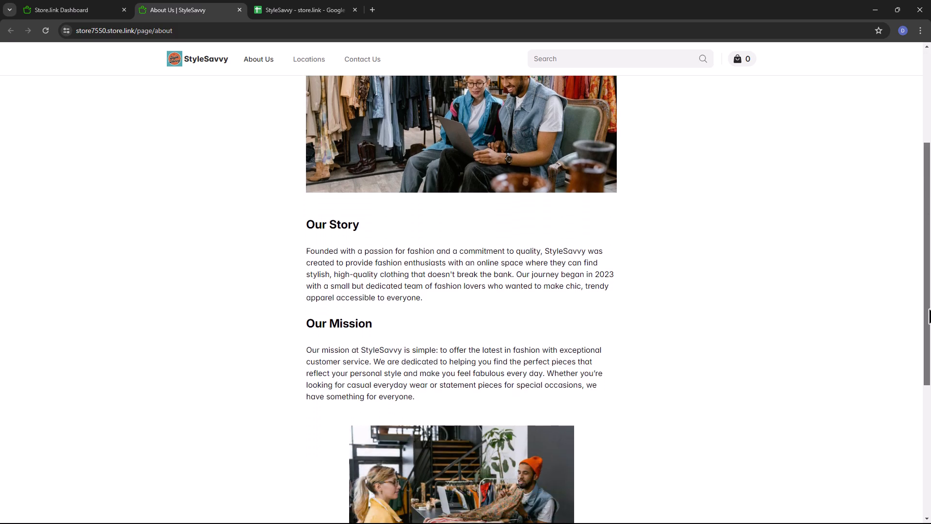
scroll(down, 3)
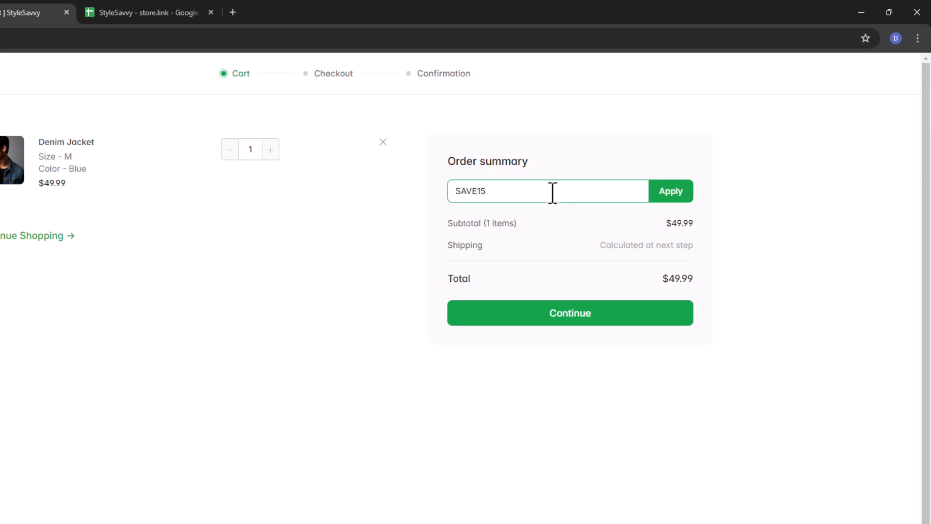
Apply SAVE15, choose UPS Next-Day Delivery, then select size M for Classic White Tee.
click(671, 191)
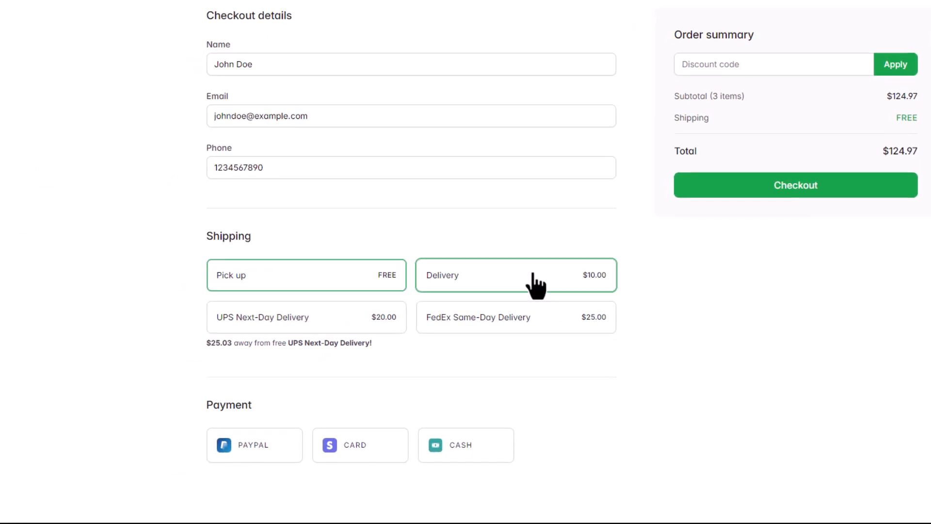
click(305, 316)
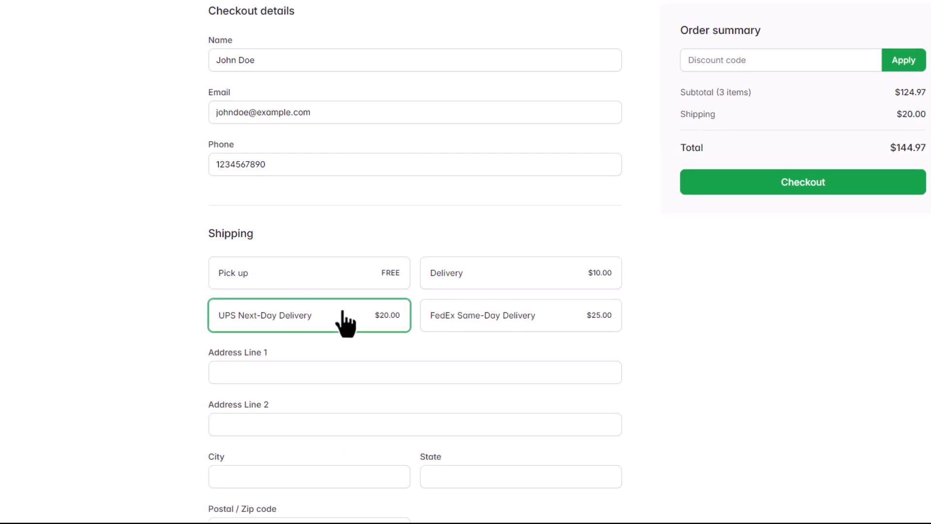
click(520, 314)
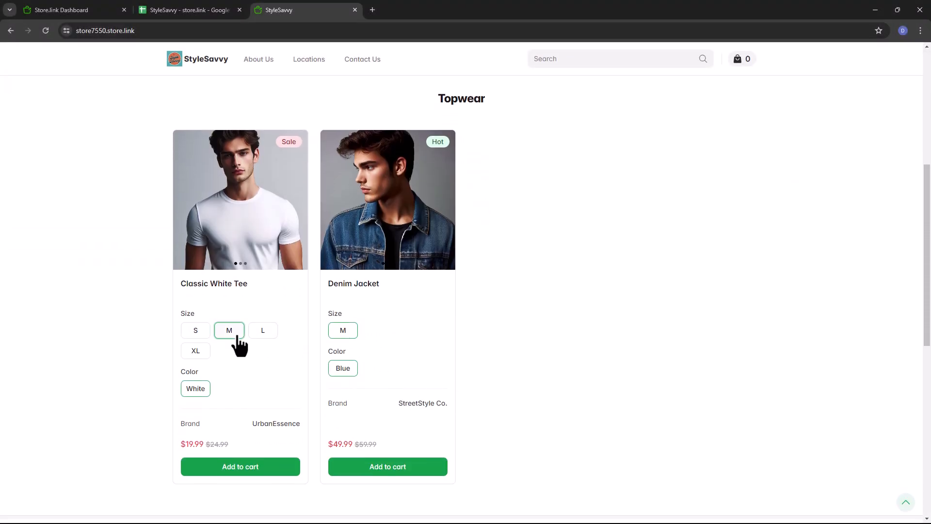
click(239, 467)
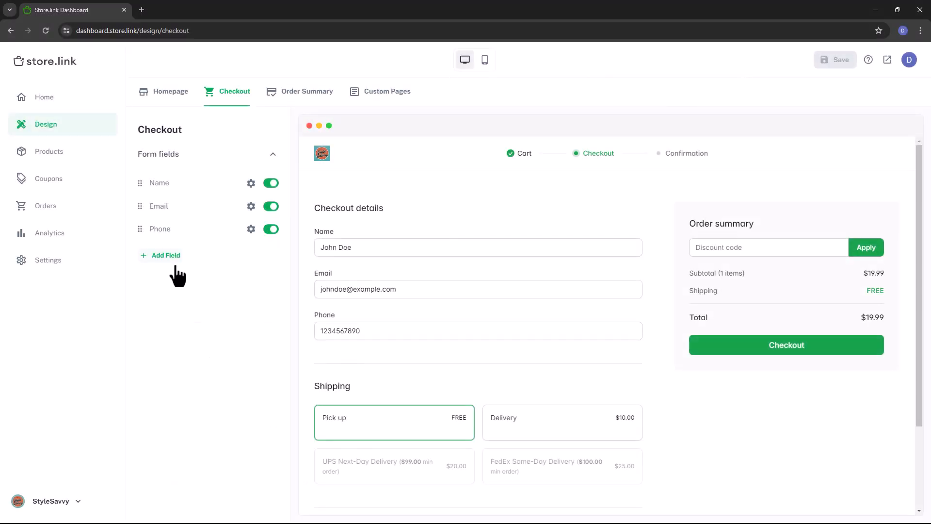
Add a 'Special Instructions or Notes' field to the checkout form and try it in the preview.
click(165, 255)
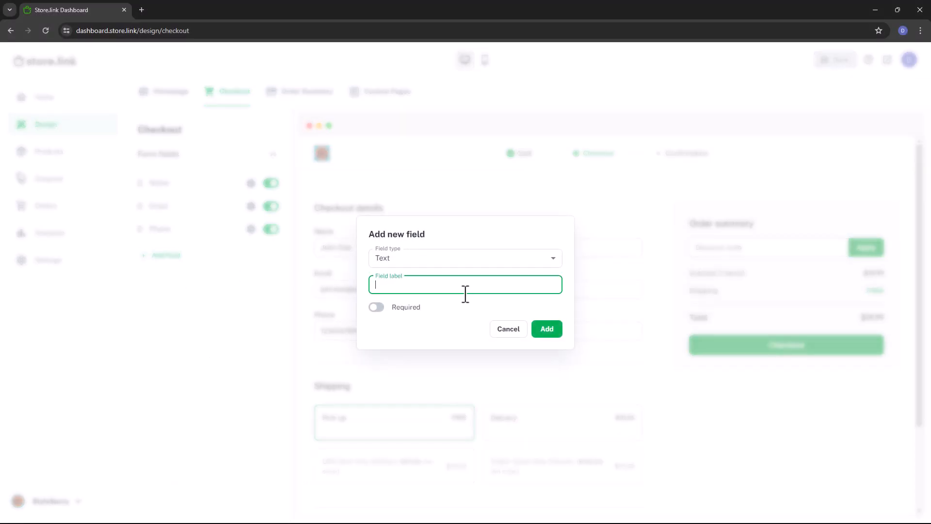
text(Special Instructions or Notes)
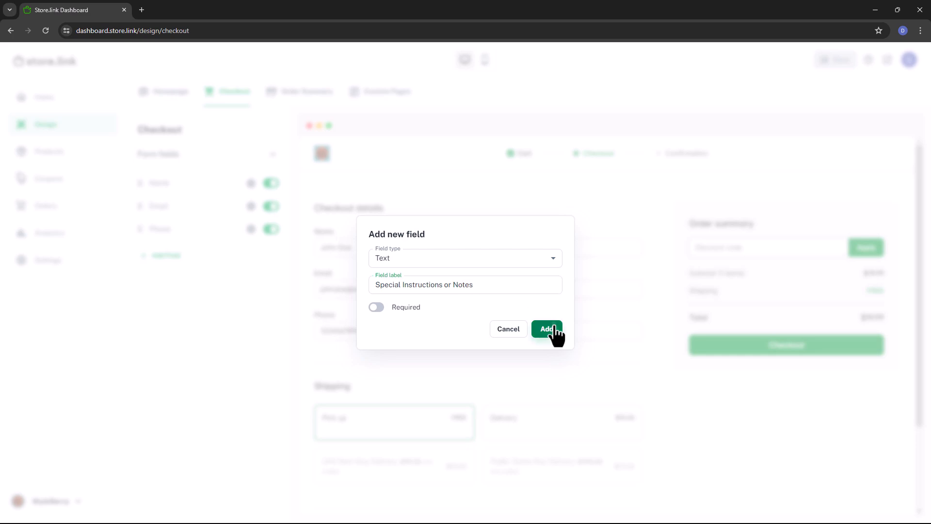
click(546, 329)
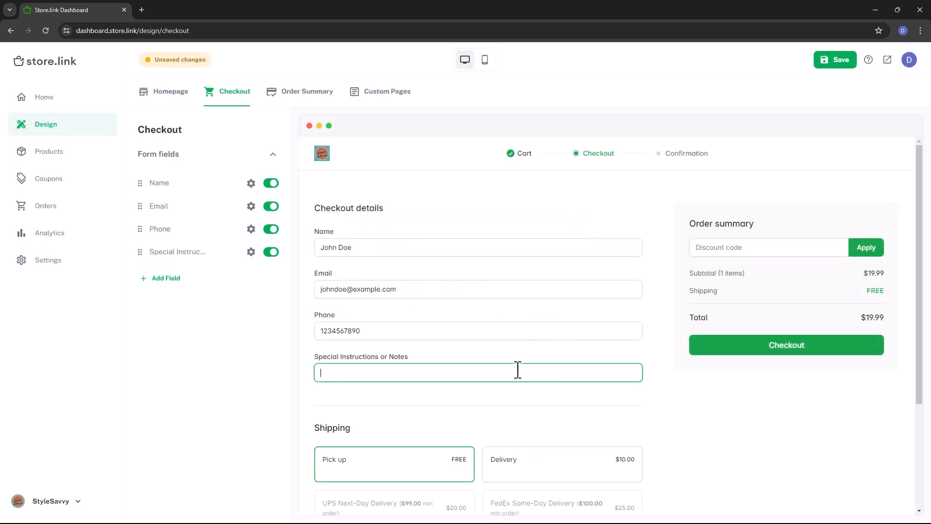
click(47, 260)
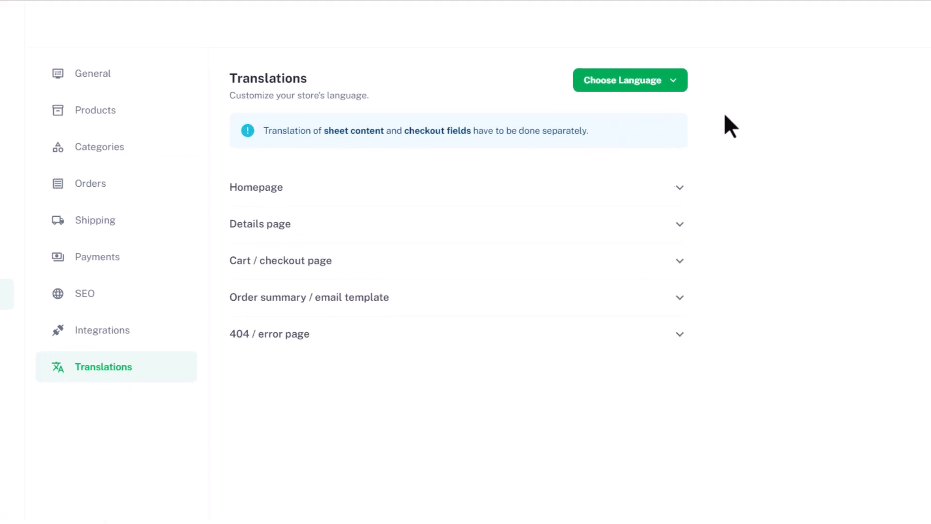
click(630, 81)
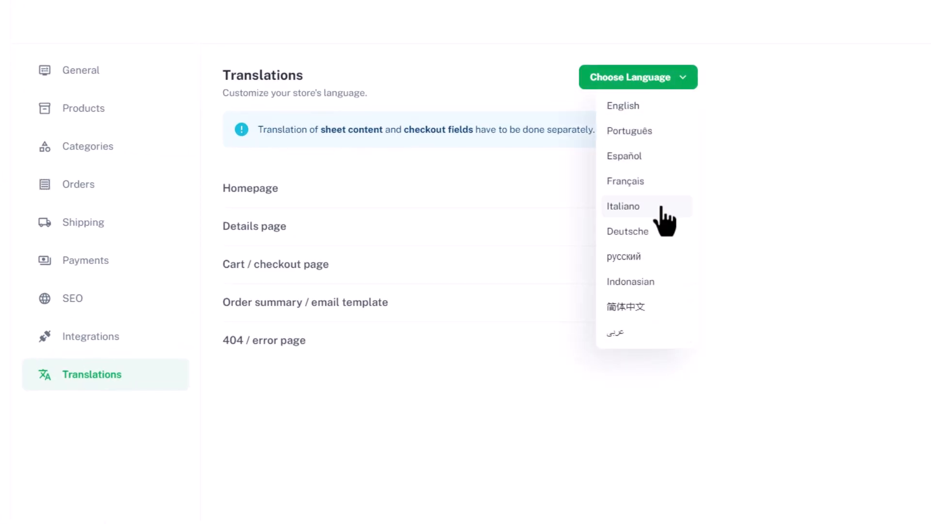
click(181, 10)
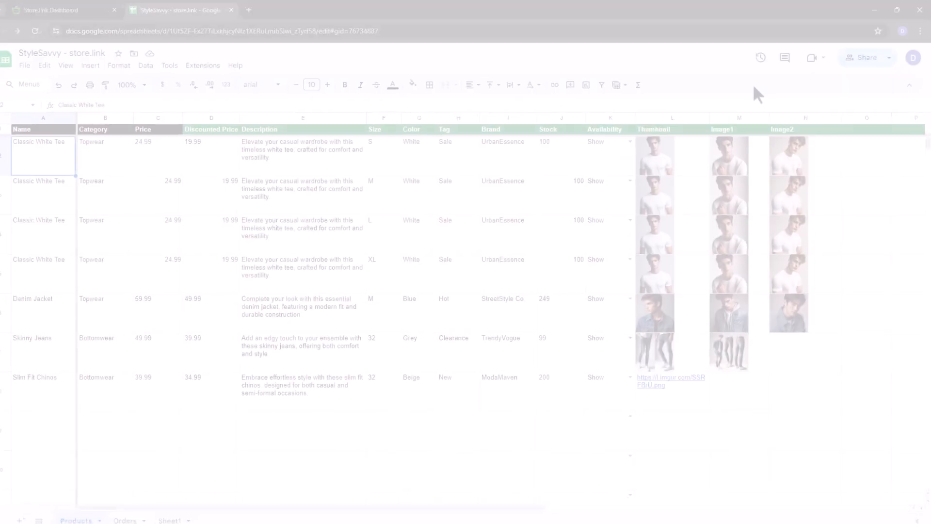
click(864, 57)
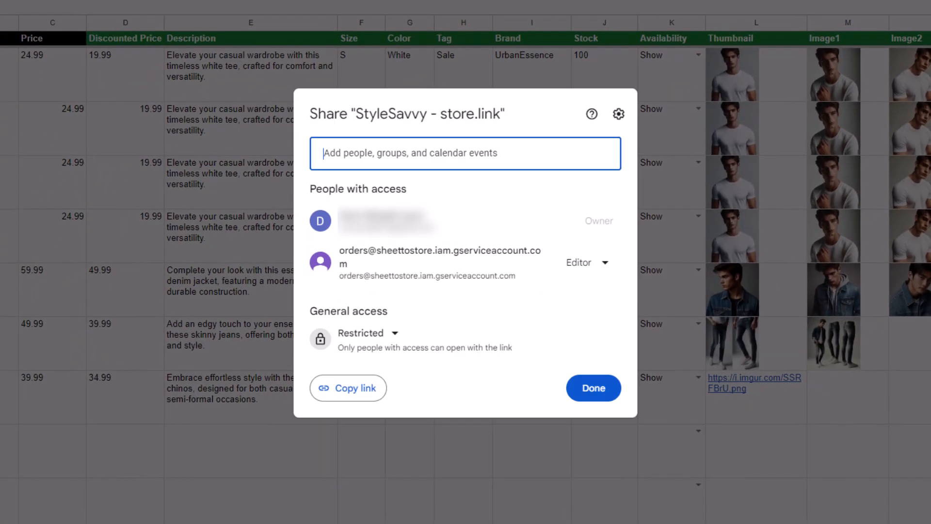
text(adamsmith@example.com)
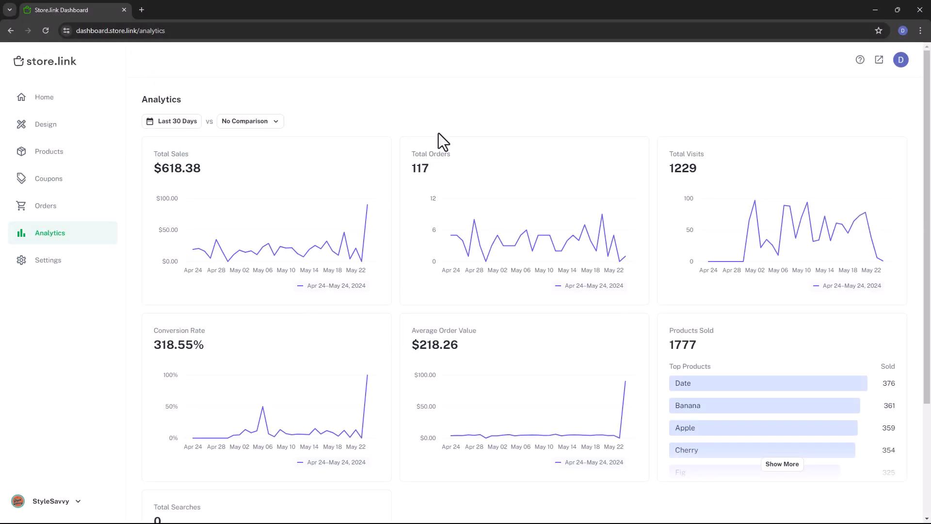
scroll(down, 3)
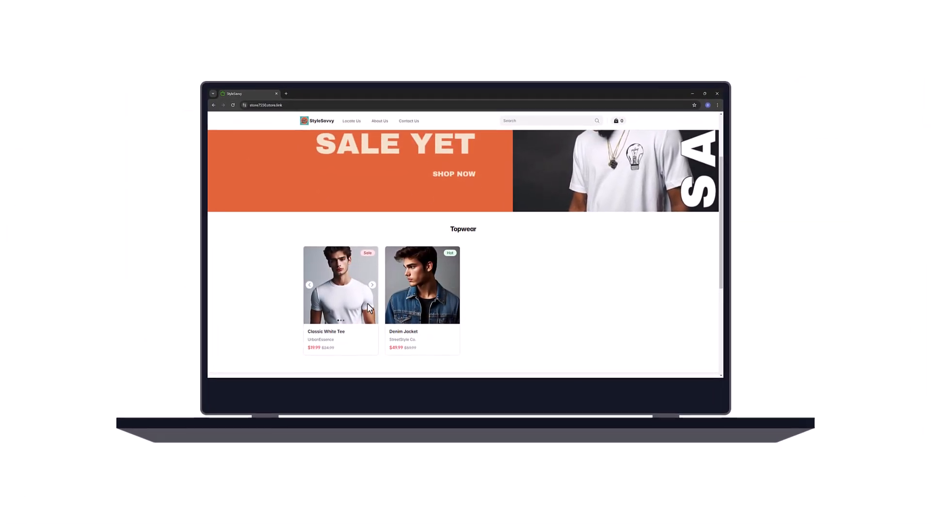
click(340, 284)
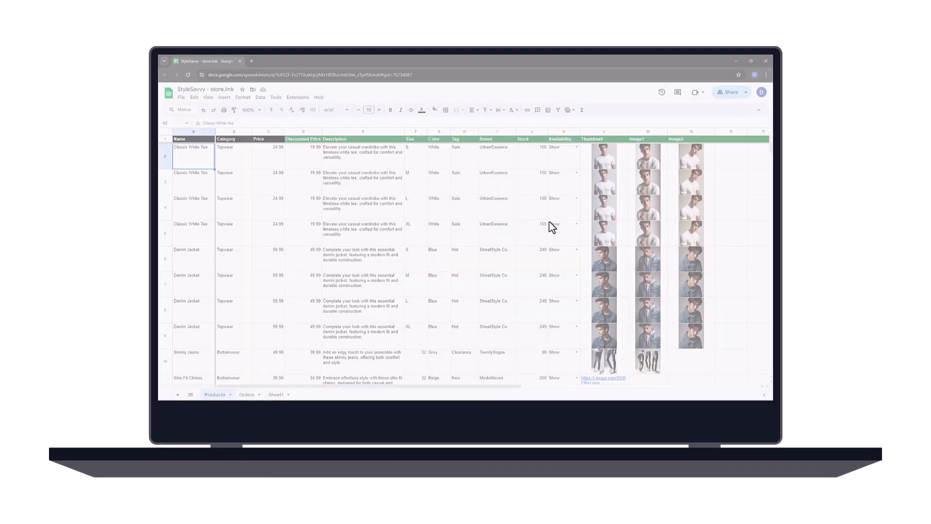
scroll(down, 3)
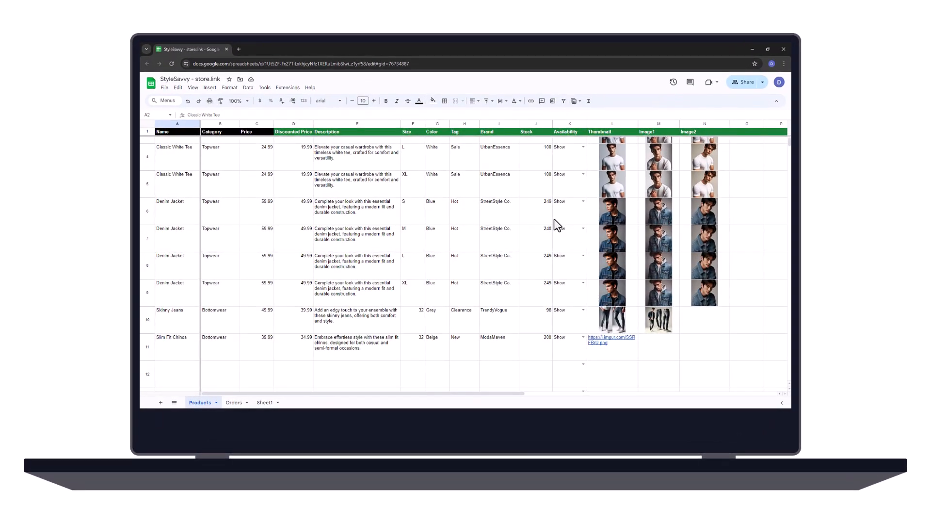